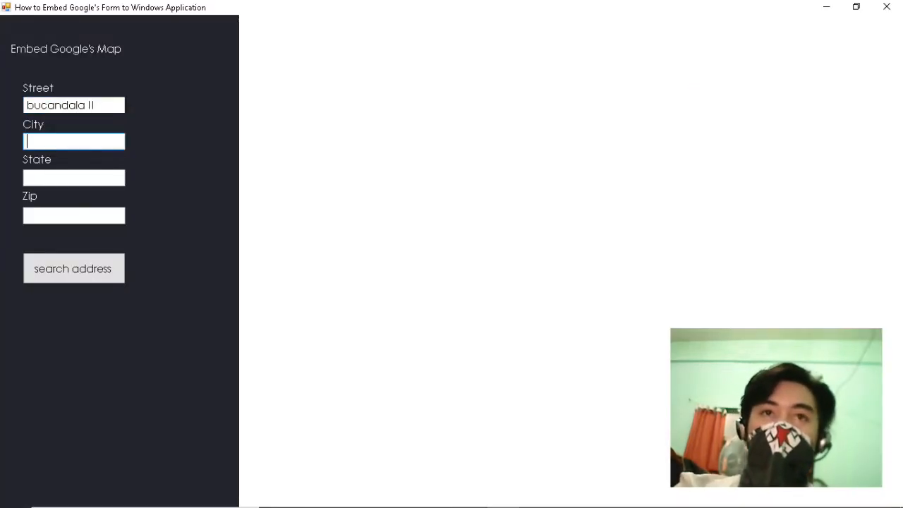
Enter zip 41, search to map Bucandala II in Imus, Cavite, then start a new project
text(41)
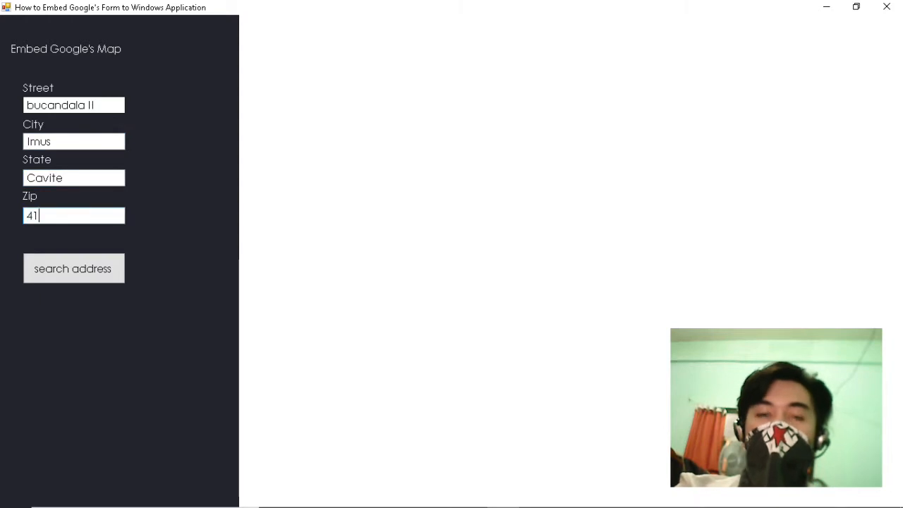
click(74, 268)
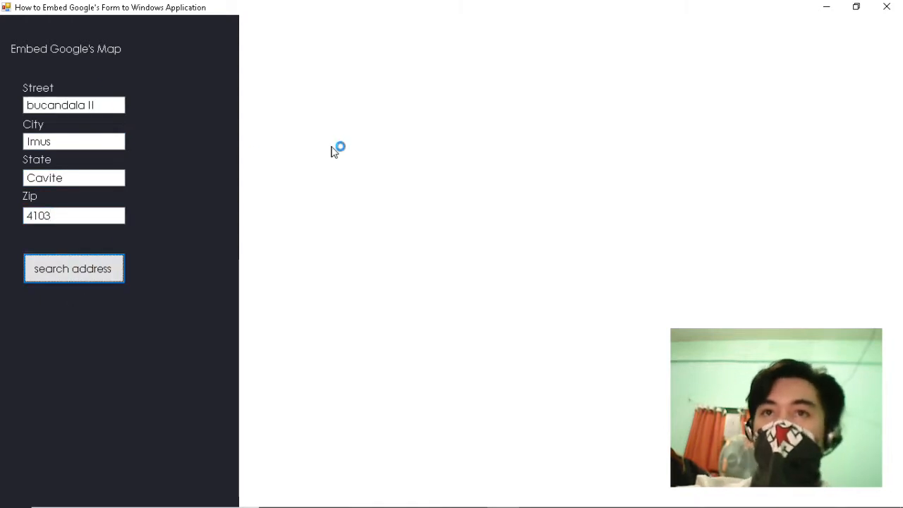
click(74, 268)
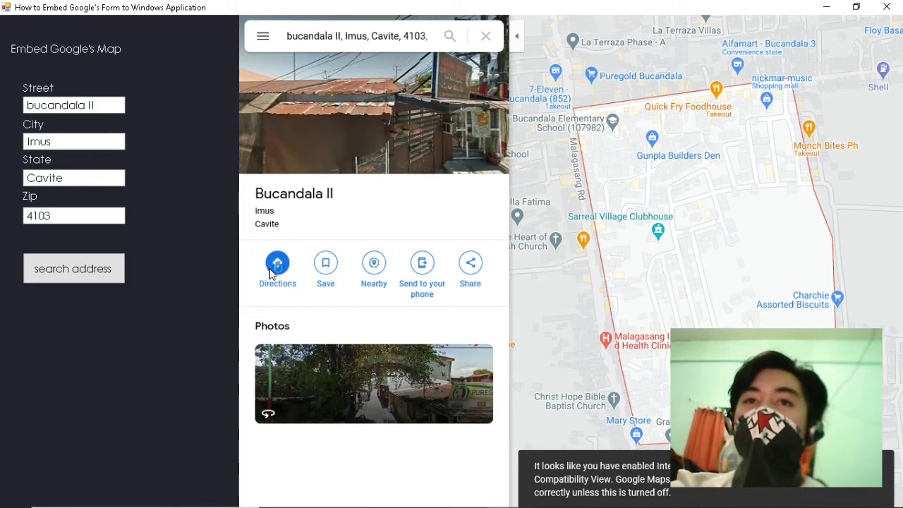
click(278, 262)
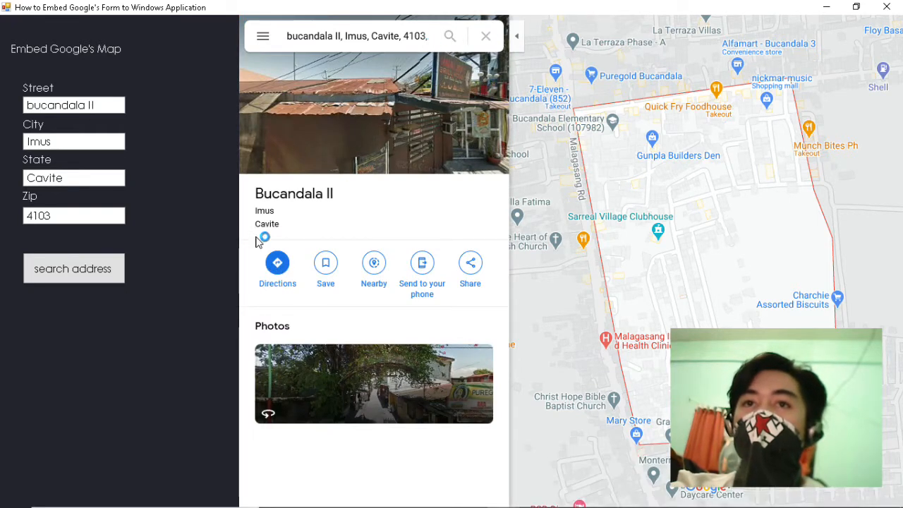
click(277, 262)
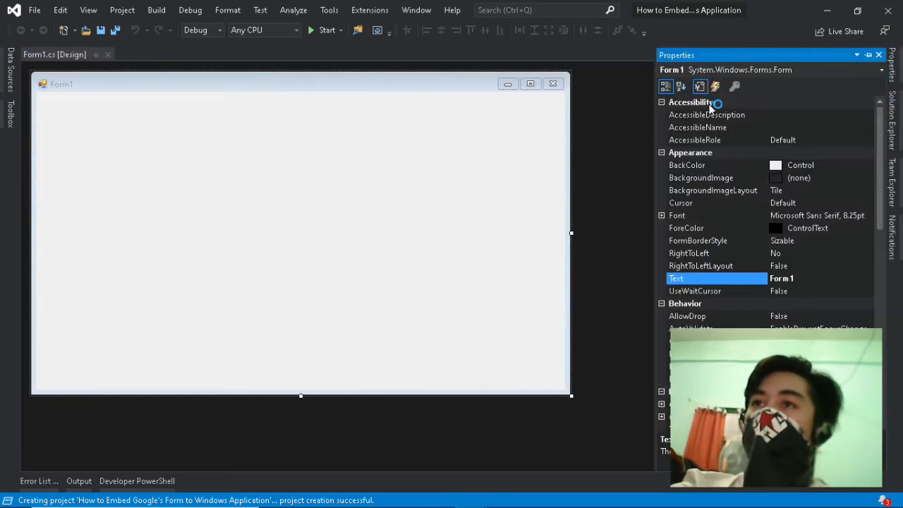
Title Form1 'How to Embed Google's Form to Windows Application' with a dark BackColor
scroll(down, 3)
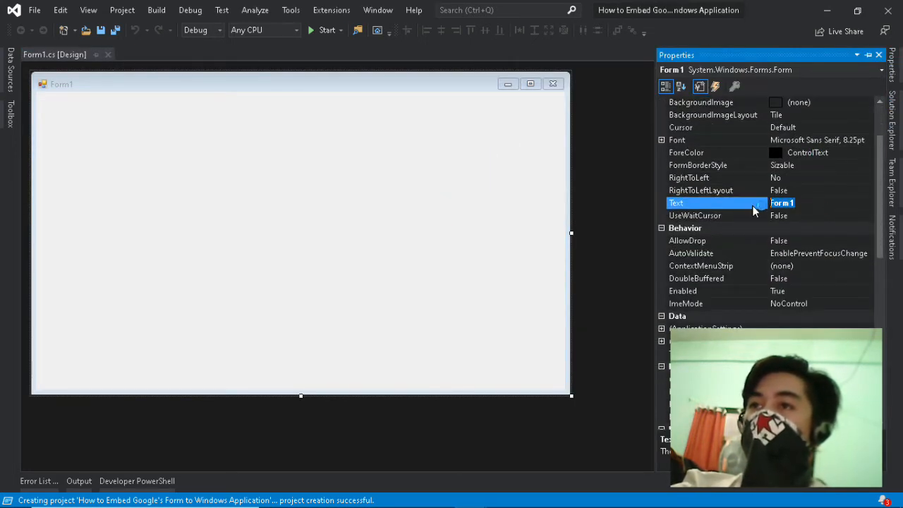
text(How to Embed Google's Form to Windows Application)
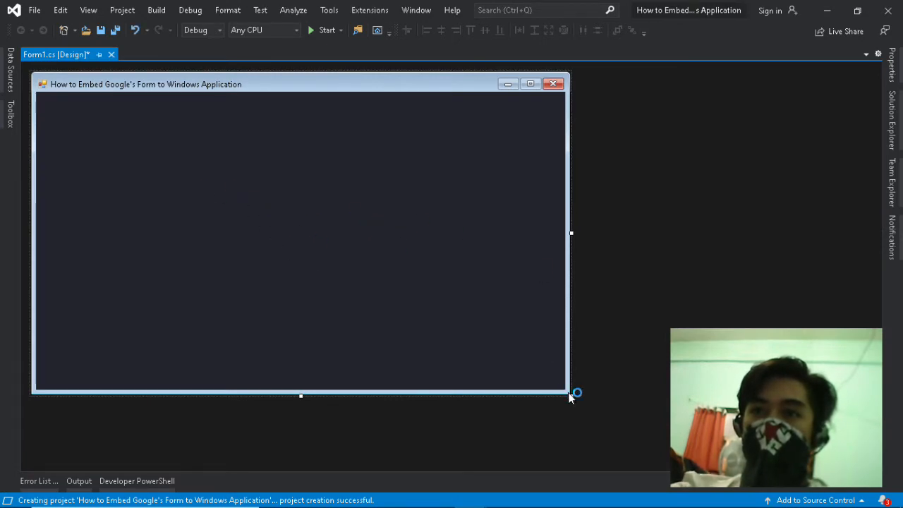
Enlarge Form1, add a SplitContainer, and fill Panel2 with a WebBrowser control
drag(571, 393, 598, 419)
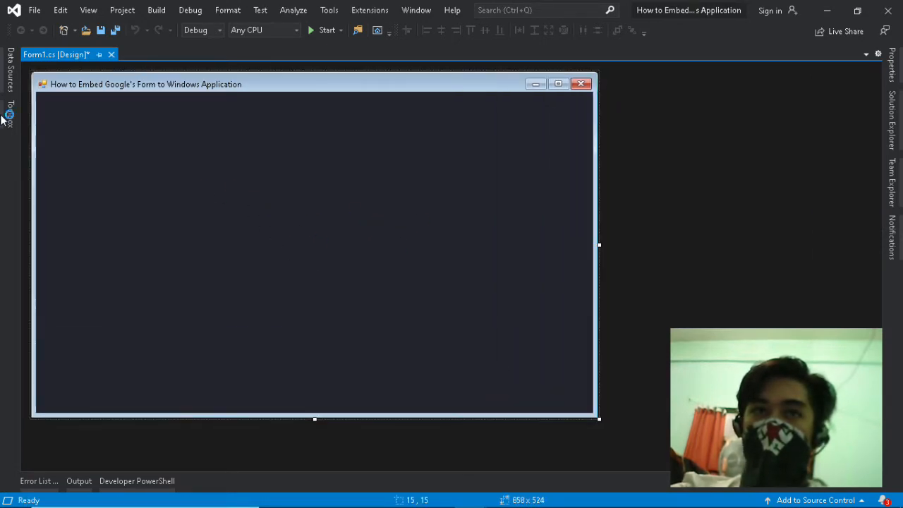
click(10, 113)
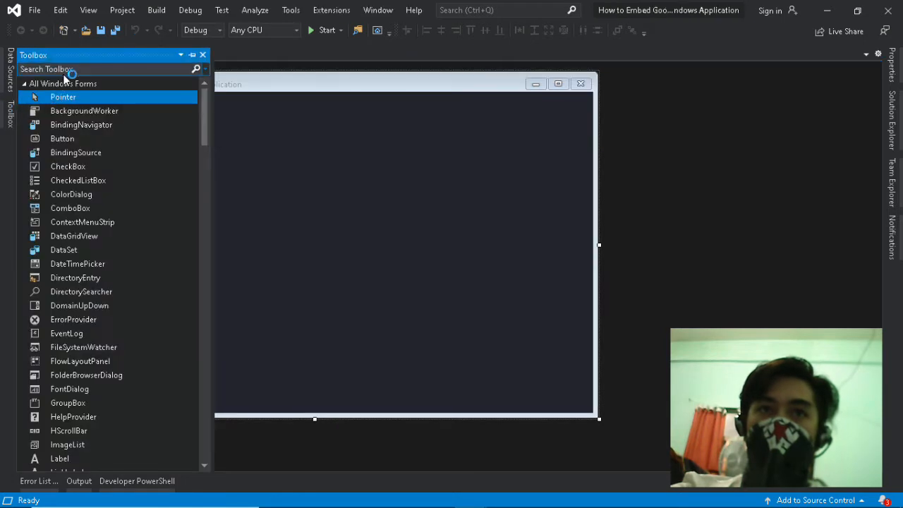
text(spl)
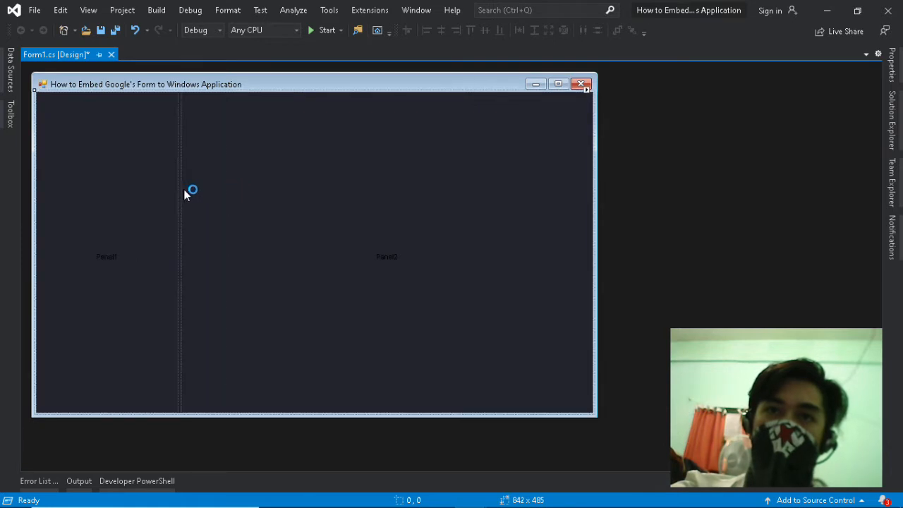
click(9, 113)
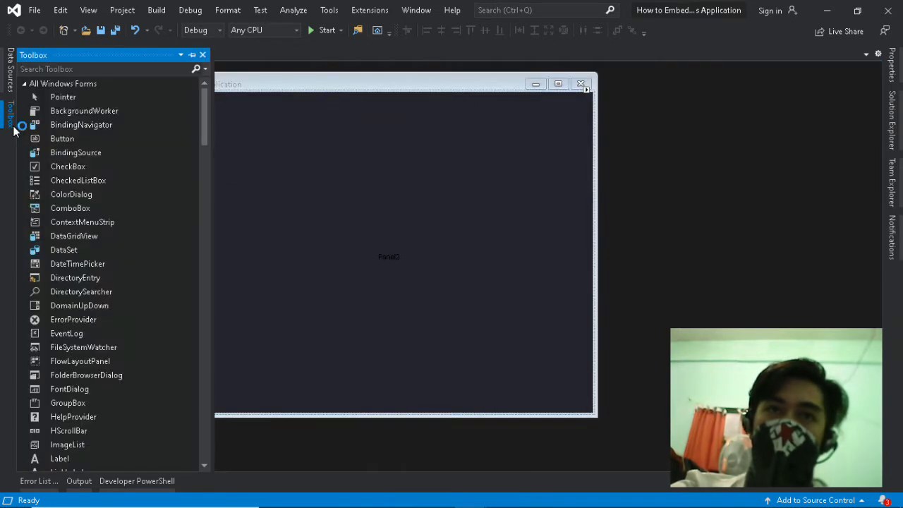
text(web)
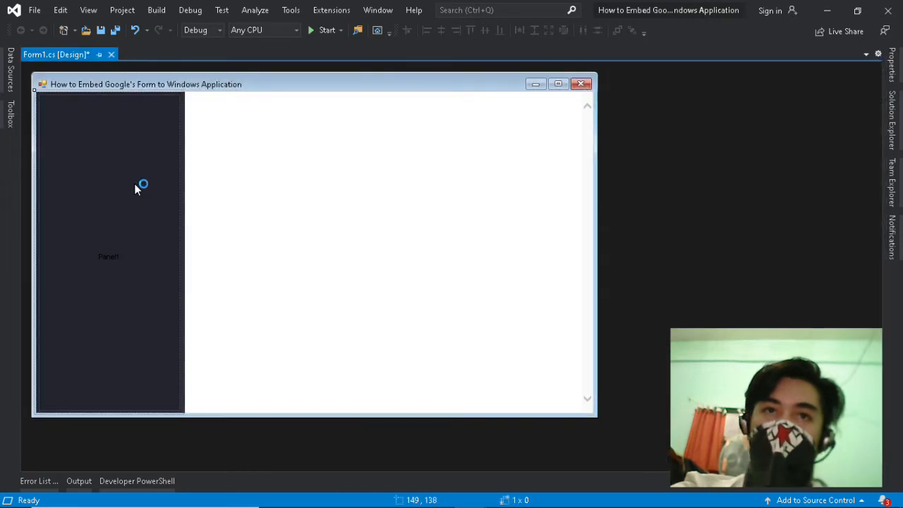
Place four widened TextBoxes stacked in Panel1 and a Label at the top
click(10, 112)
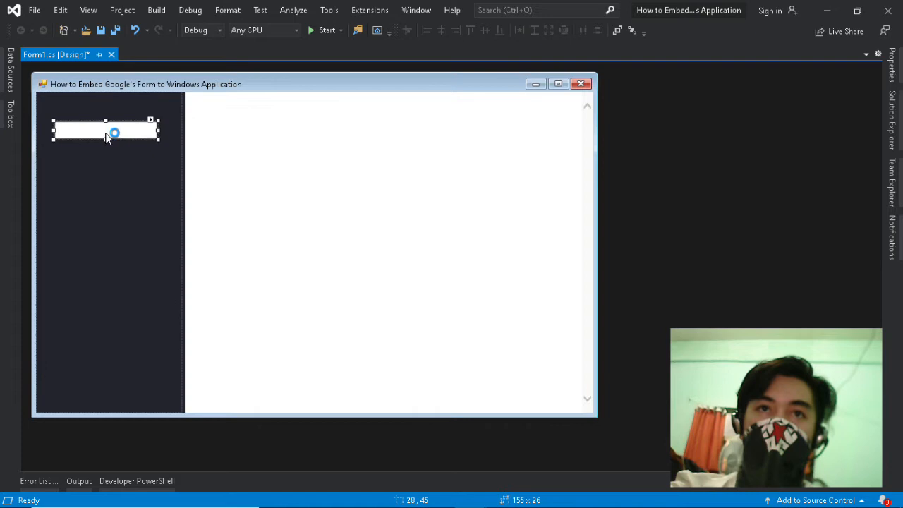
drag(115, 141, 116, 177)
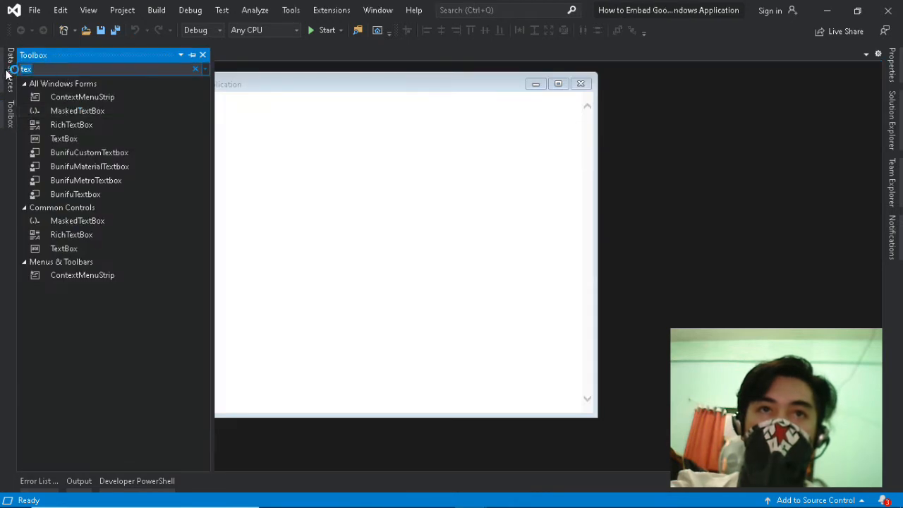
text(labe)
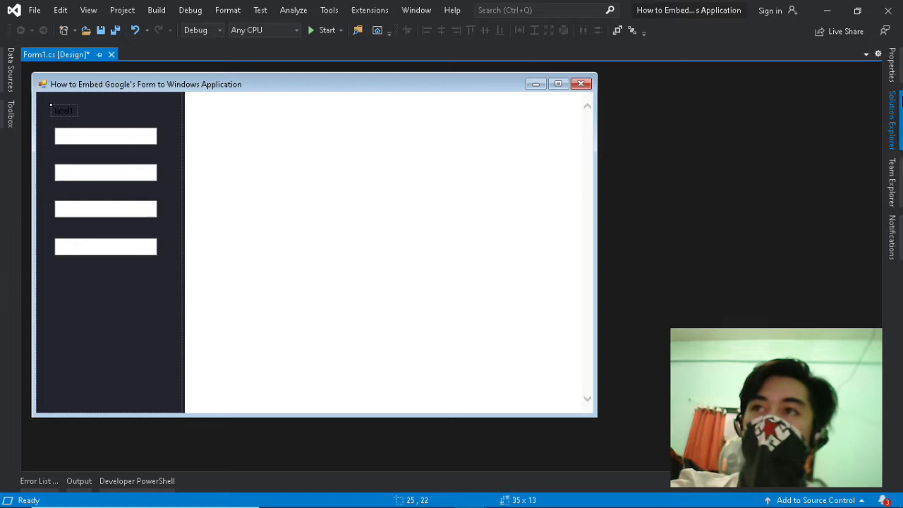
Make the label text White and set the form font to Century Gothic
click(63, 110)
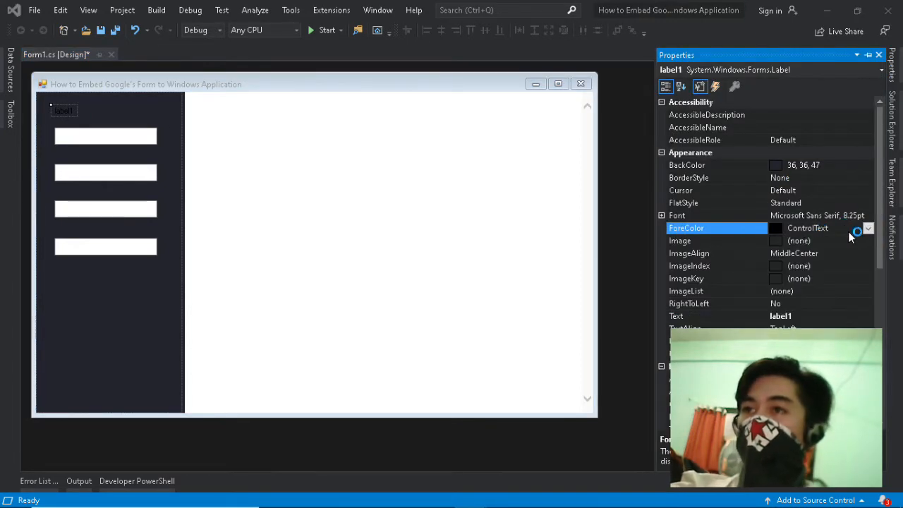
click(869, 227)
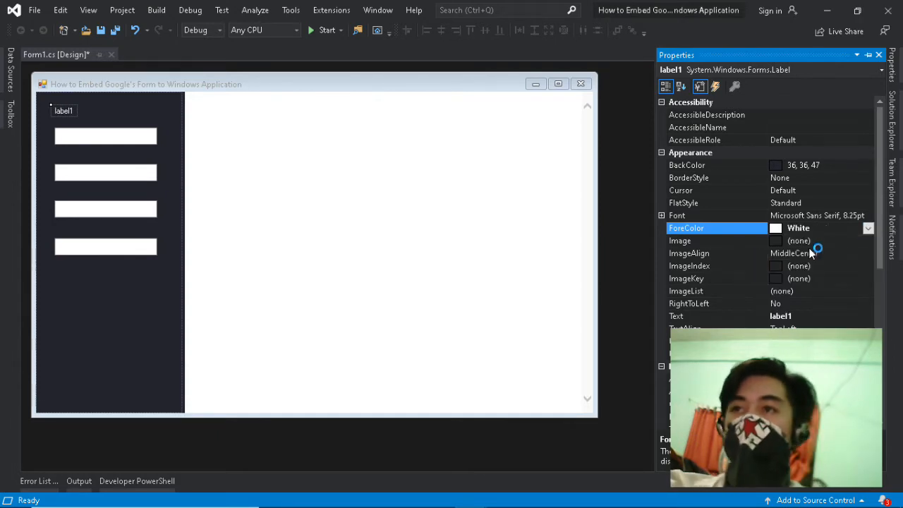
click(63, 120)
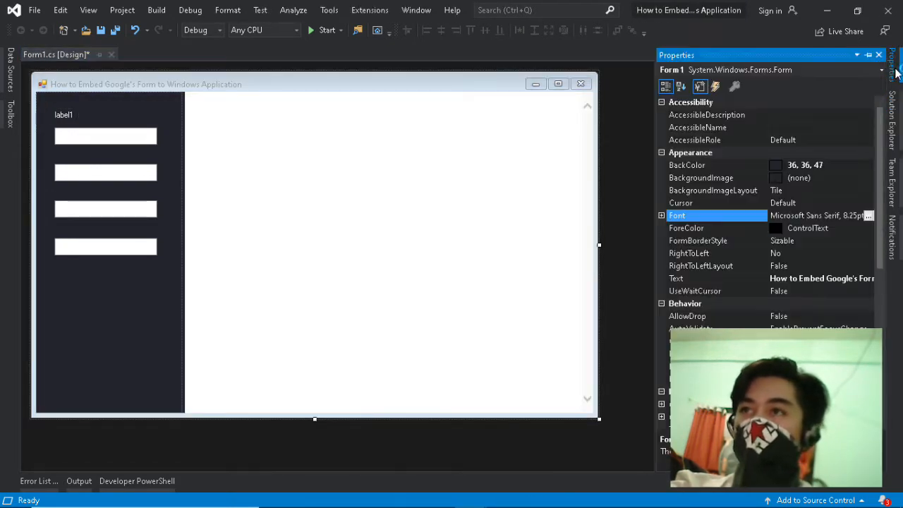
click(869, 215)
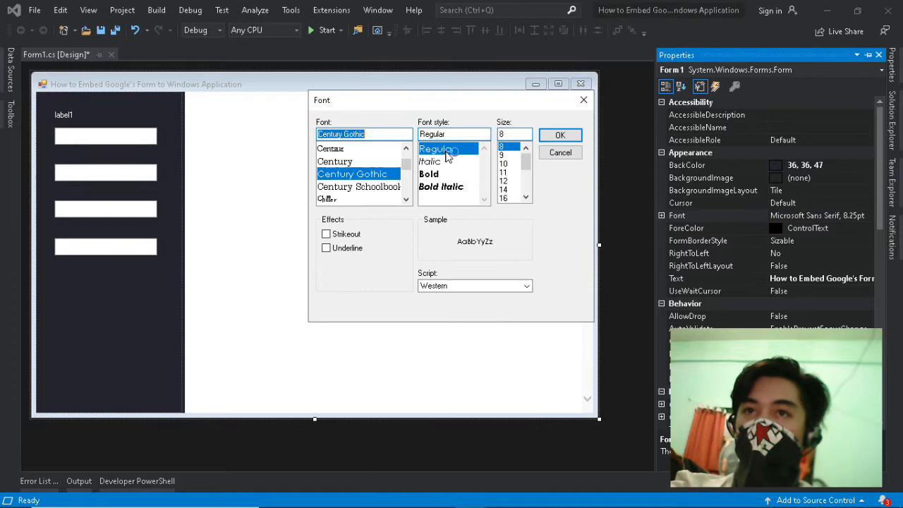
click(503, 188)
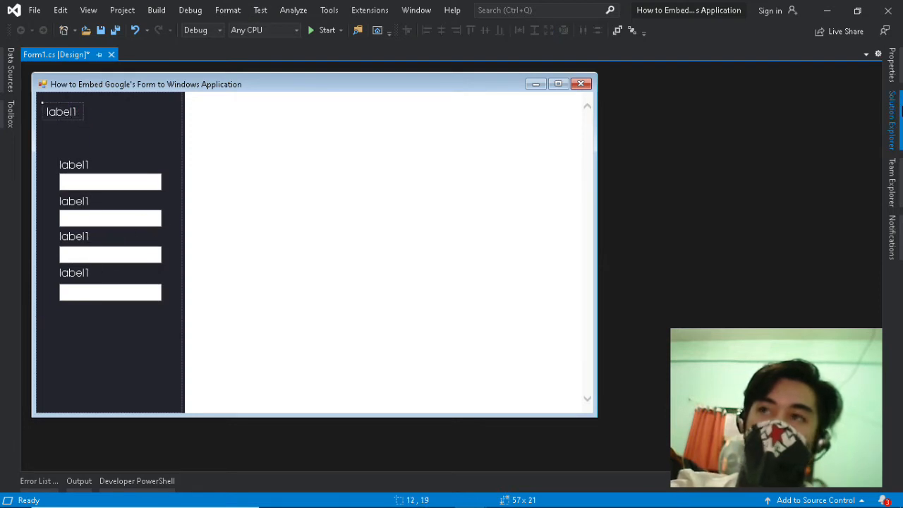
Retitle the top label to 'Information Form'
click(61, 111)
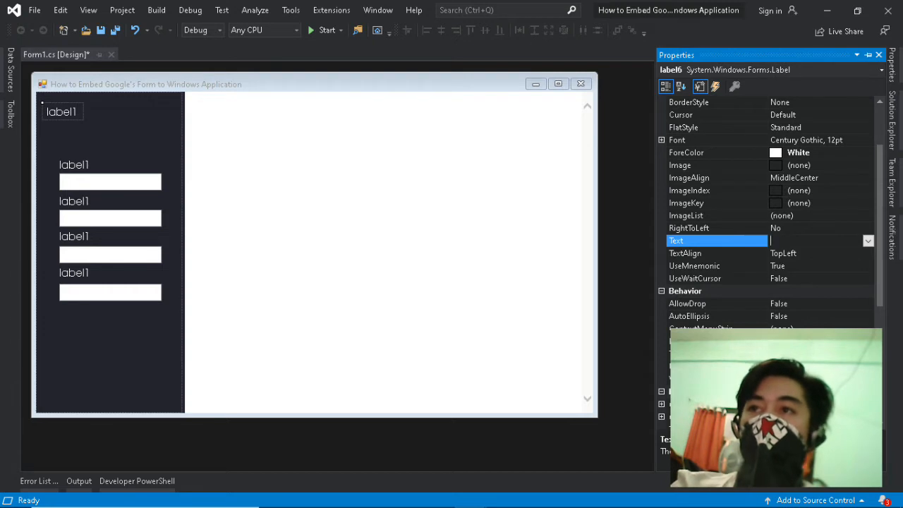
text(Se)
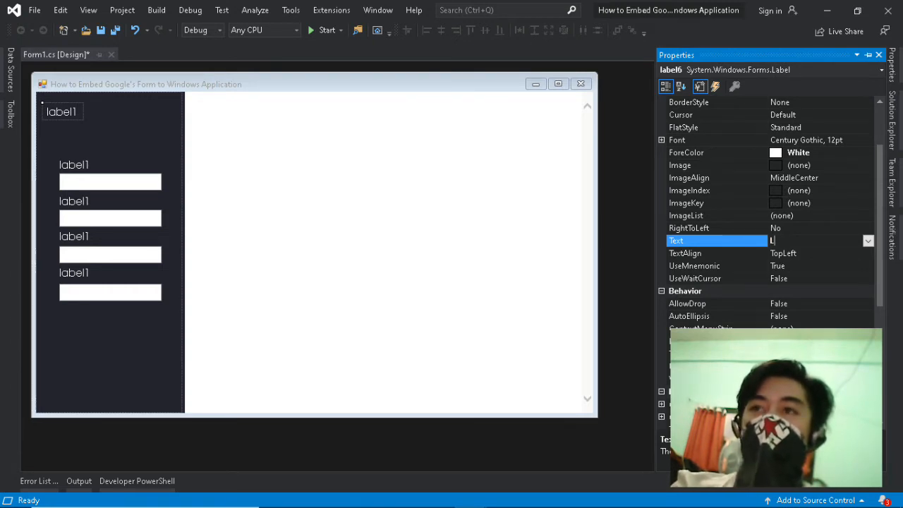
text(In)
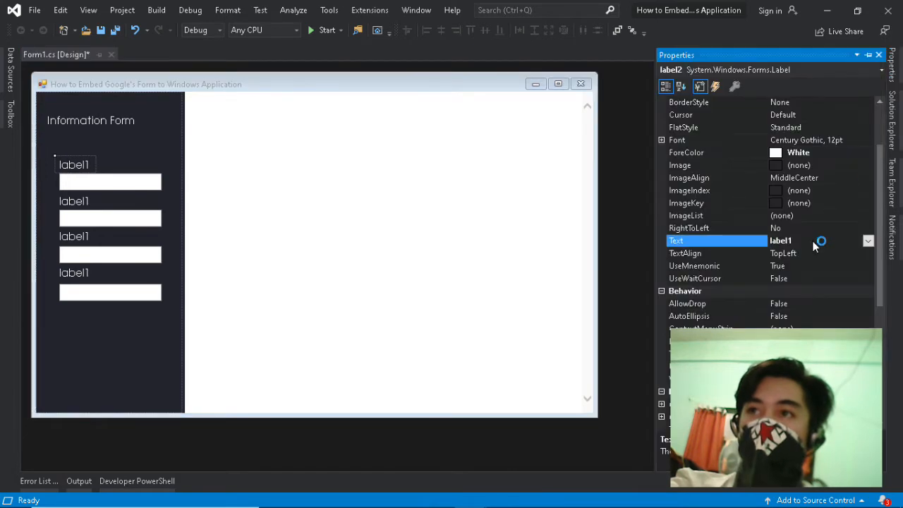
Label the four text boxes Street, City, State and Zip
text(Street)
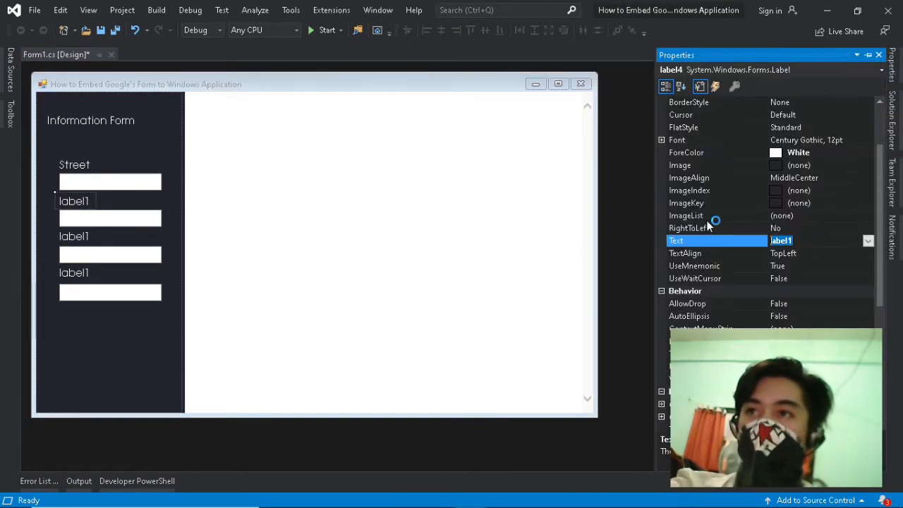
text(City)
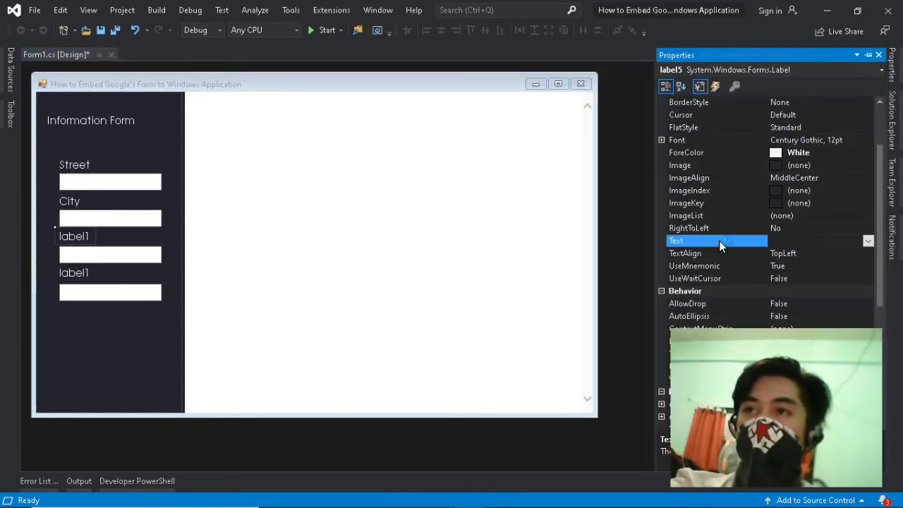
text(State)
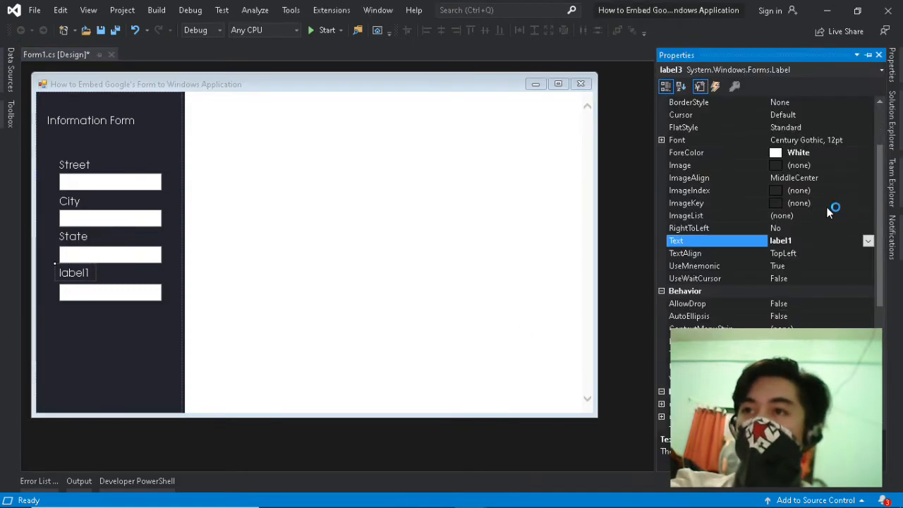
text(Zip)
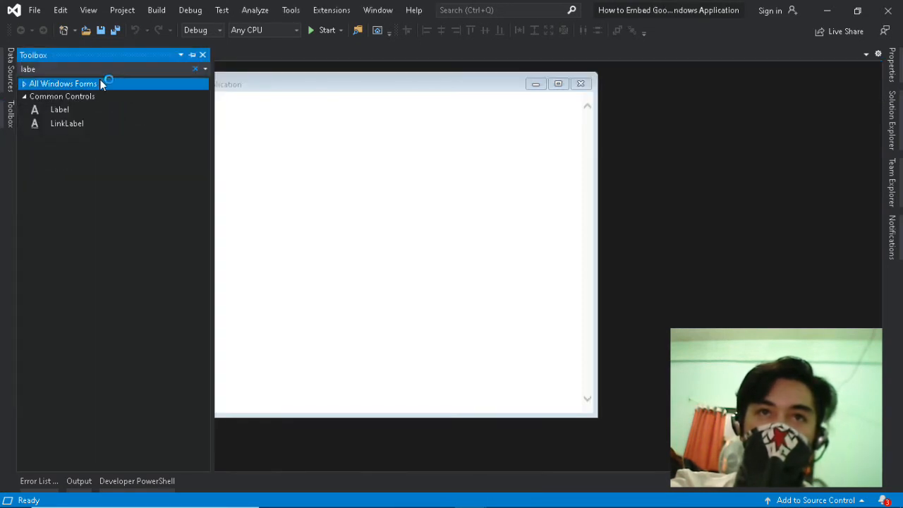
Add a button labelled 'search address' below the Zip box
text(buti)
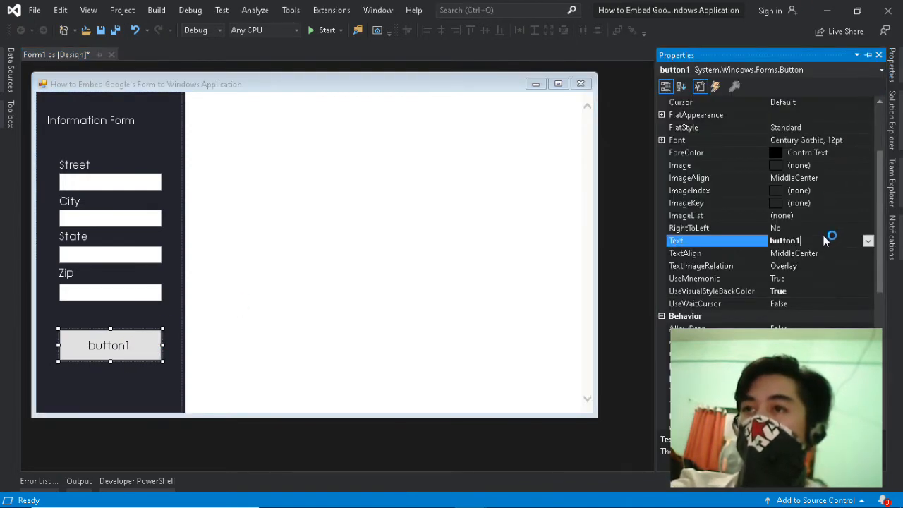
text(Sear)
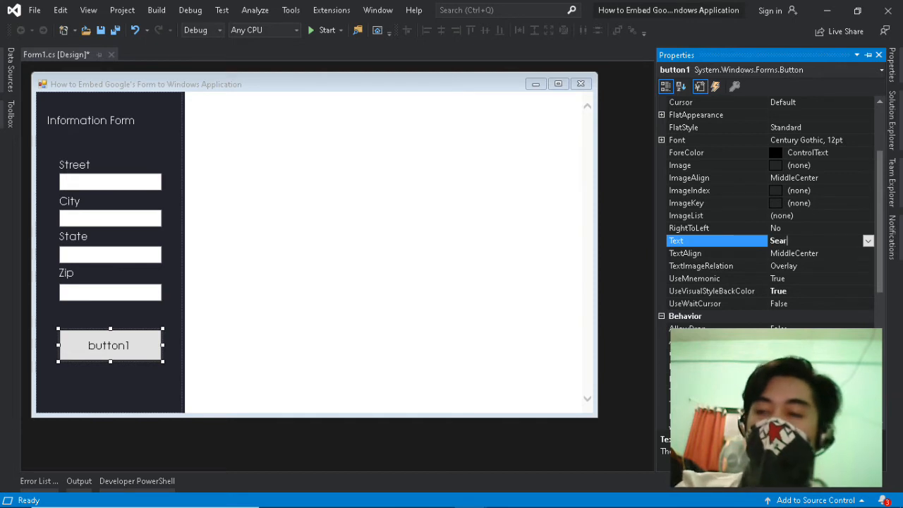
text(search)
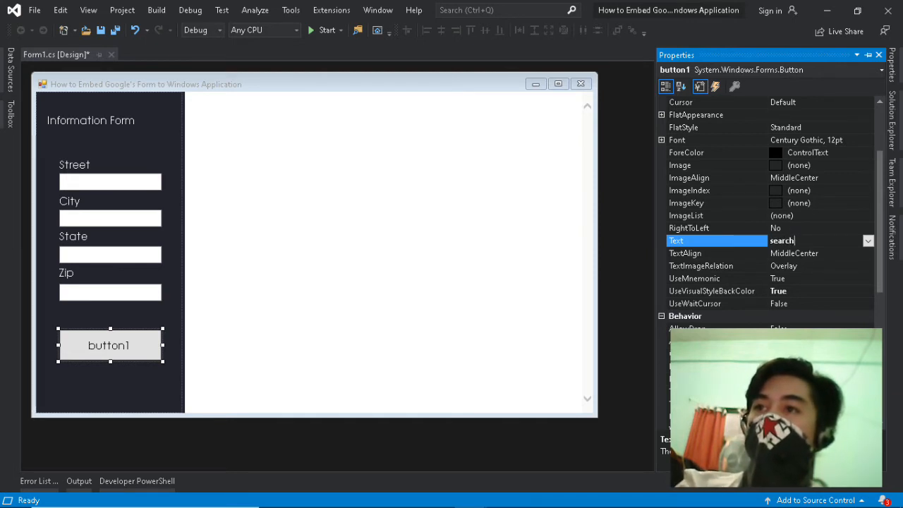
text(address)
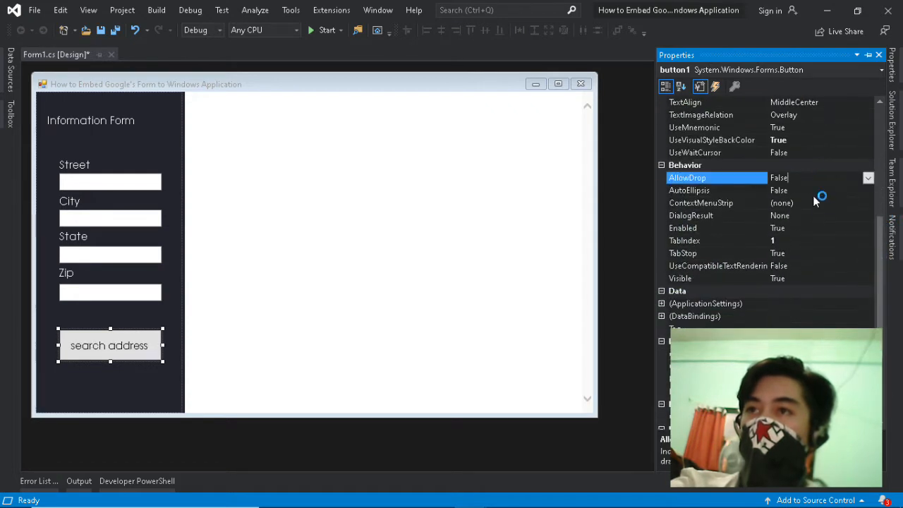
Start retitling the heading label with 'Embed Google's'
scroll(down, 3)
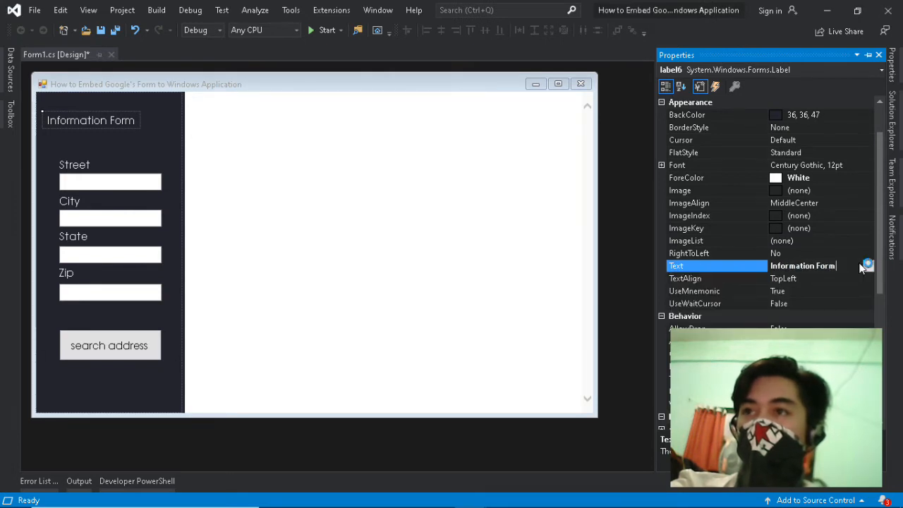
text(Embed)
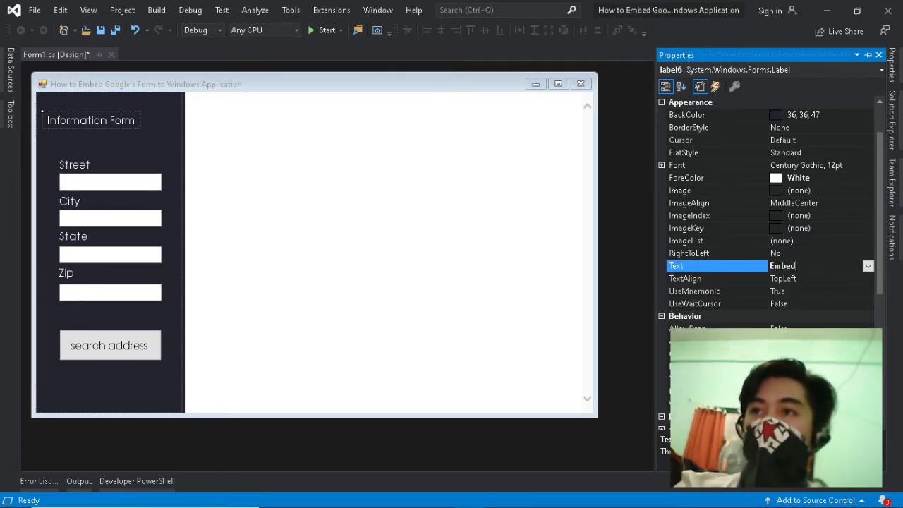
text(Google's Map)
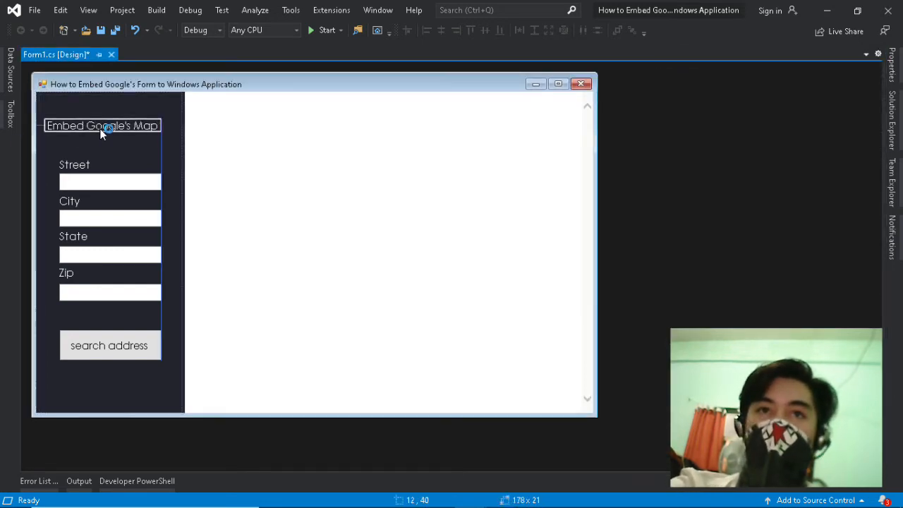
Name the address boxes txt_street, txt_city, txt_state and txt_zip
click(110, 181)
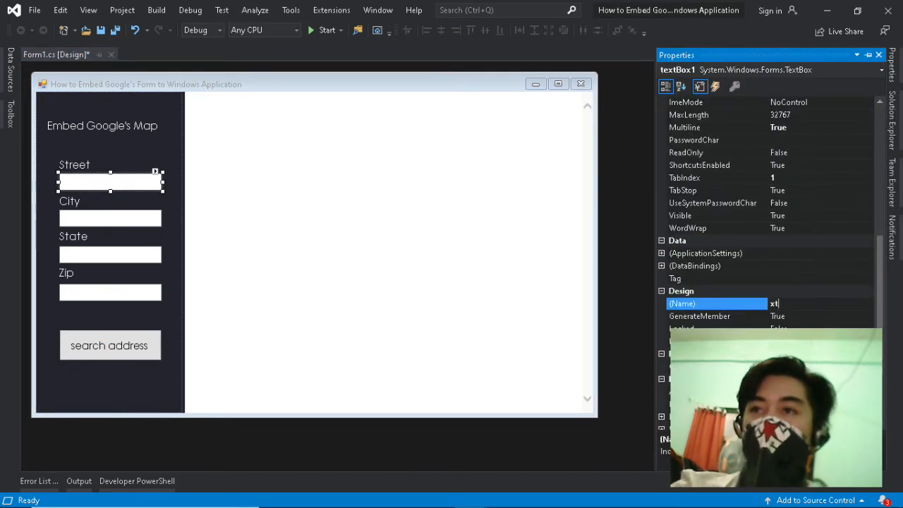
text(txt)
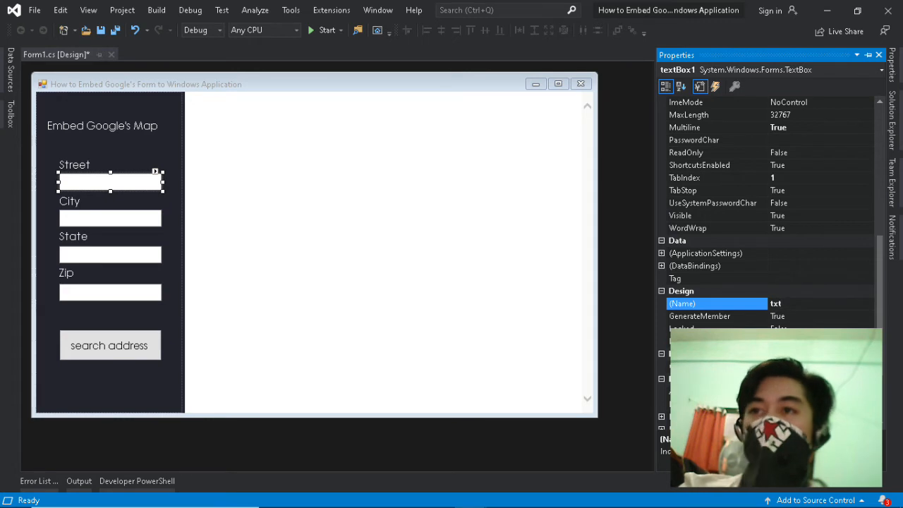
text(_)
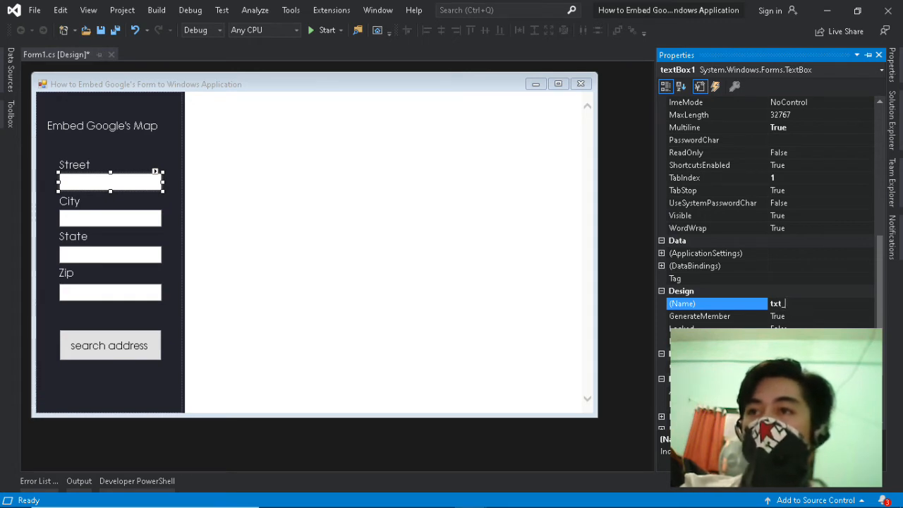
click(105, 217)
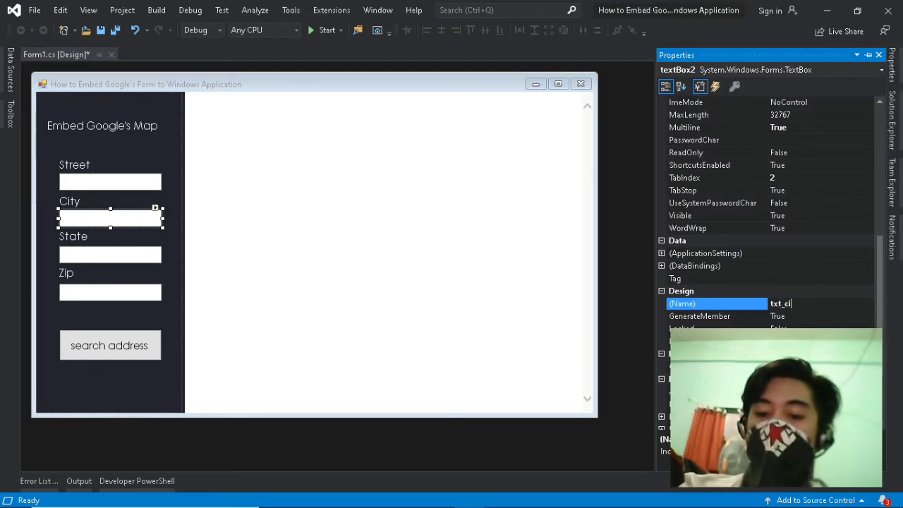
click(110, 256)
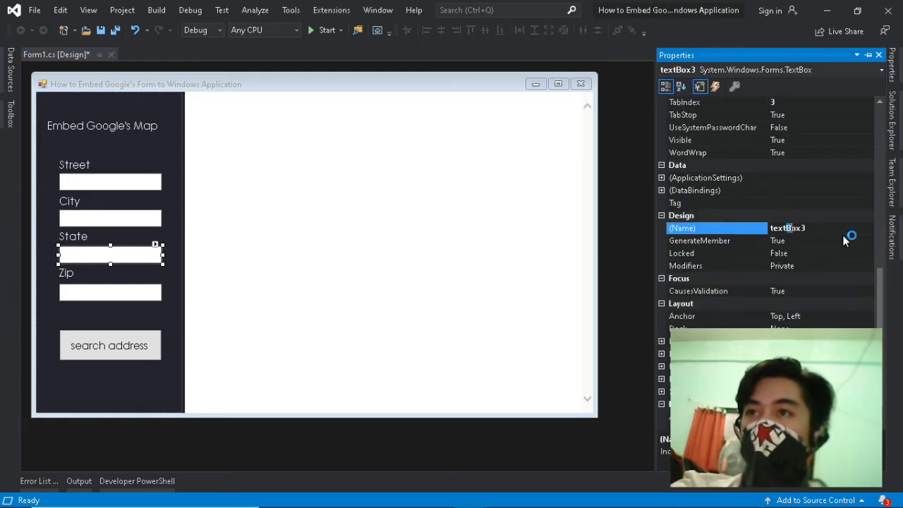
text(txtS)
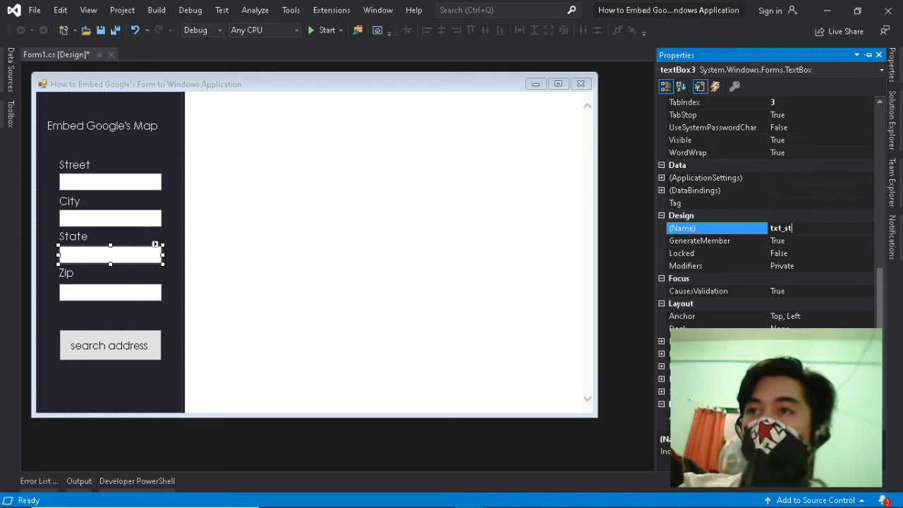
click(110, 292)
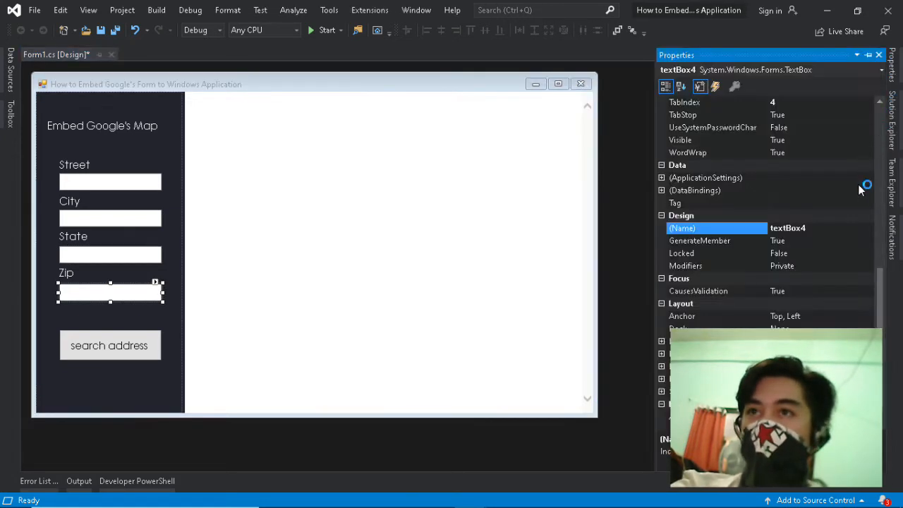
text(txt_z)
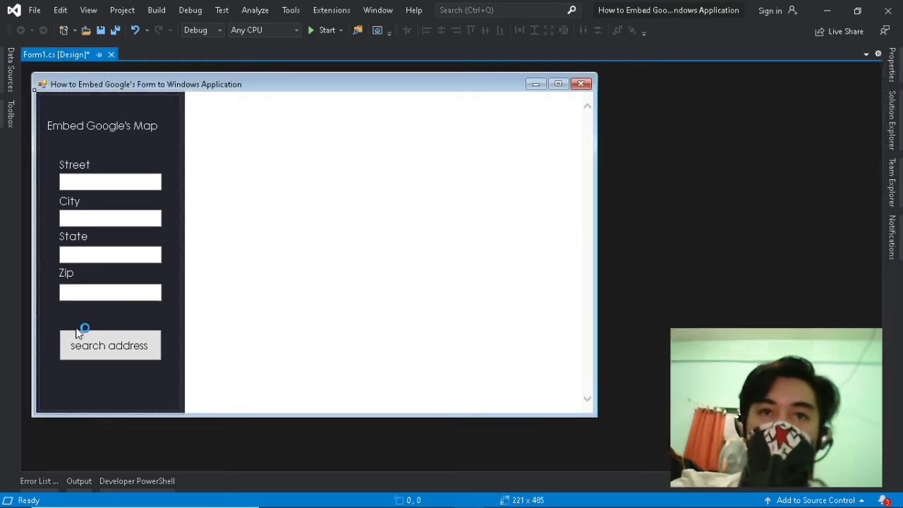
In btnSearch_Click, declare 'StringBuilder queryaddress = new StringBuilder();'
right_click(109, 345)
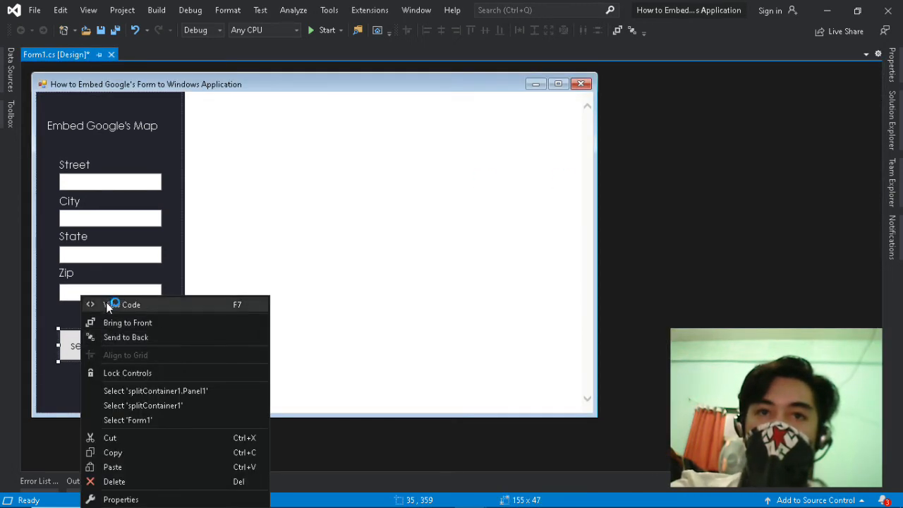
click(123, 304)
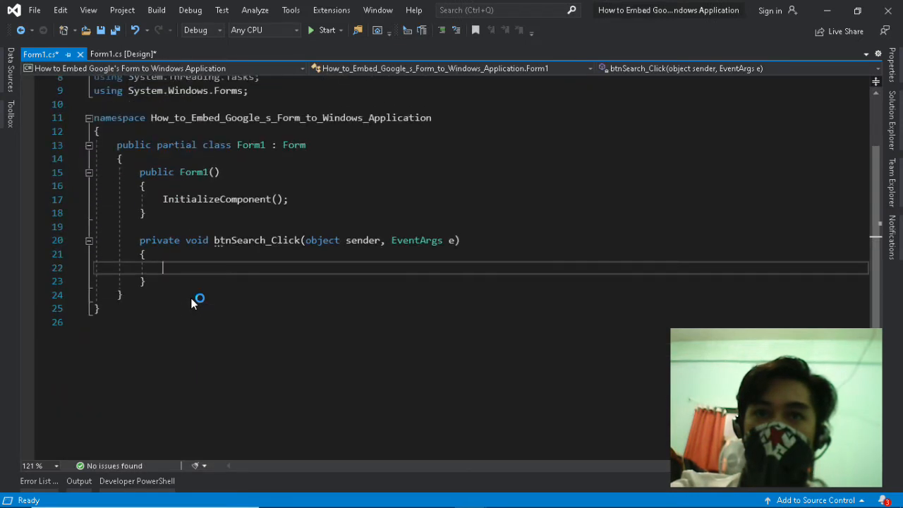
text(St)
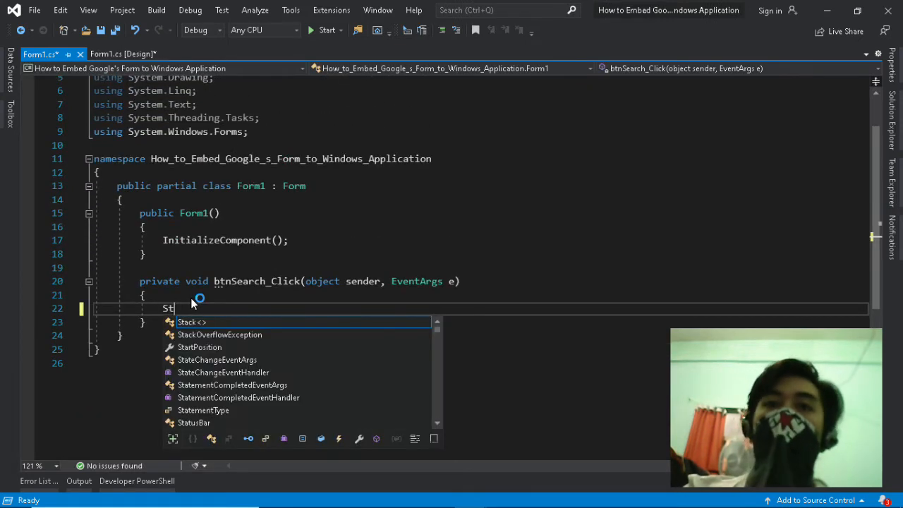
text(ringBuilding)
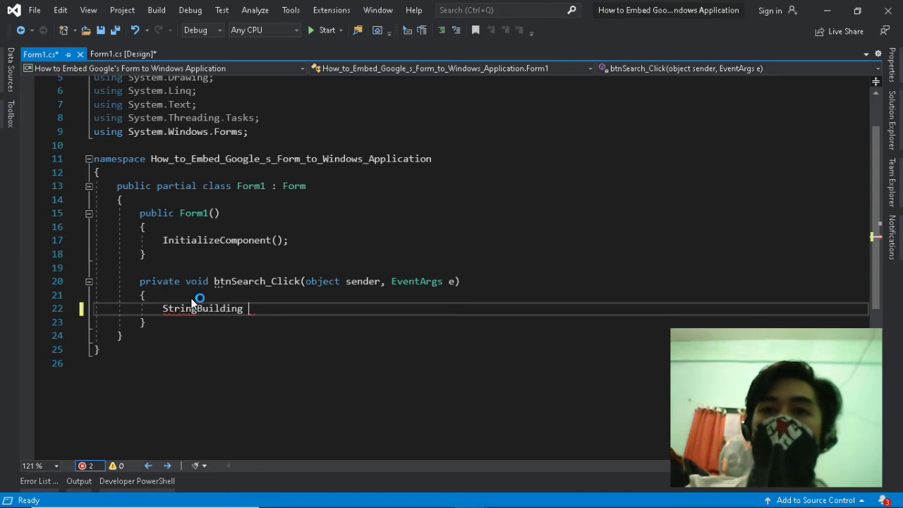
text(query)
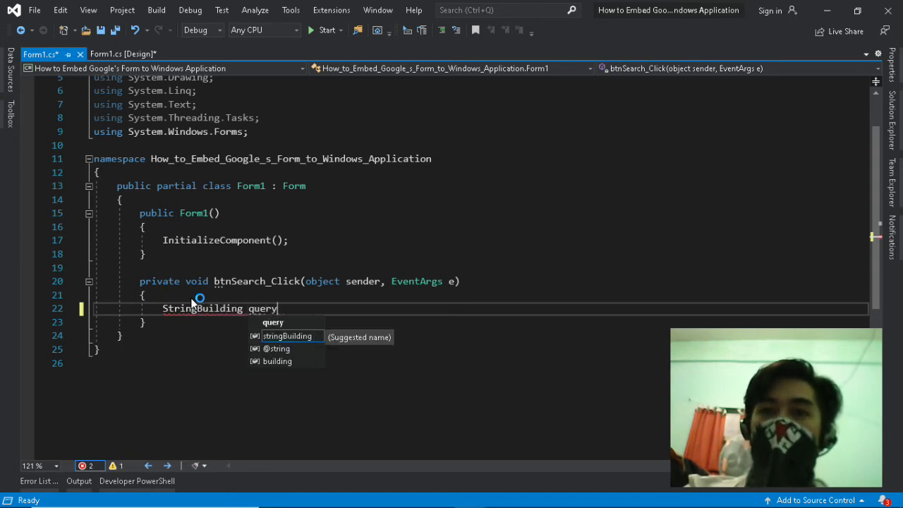
text(address)
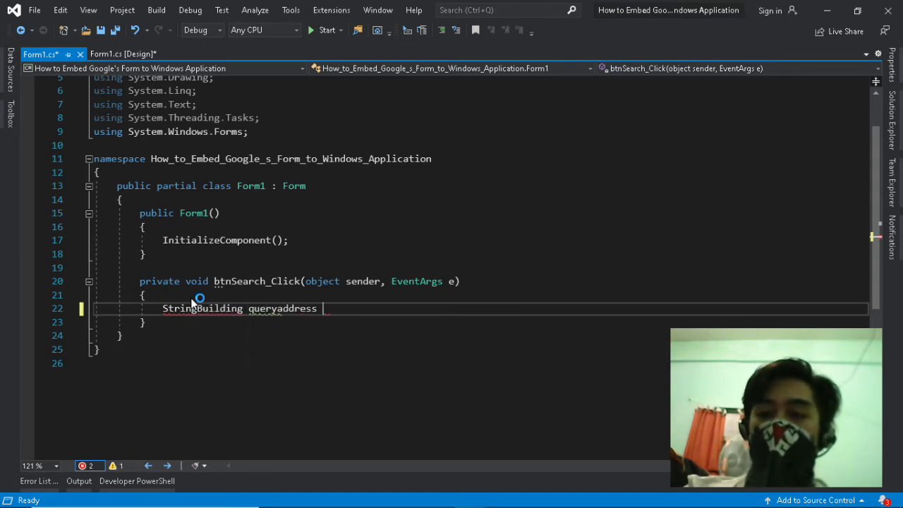
text(= new String)
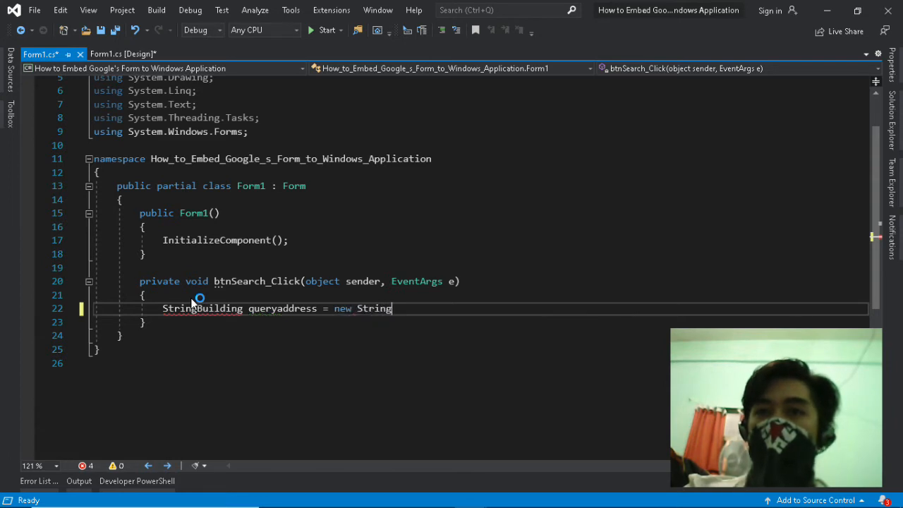
text(Builder)
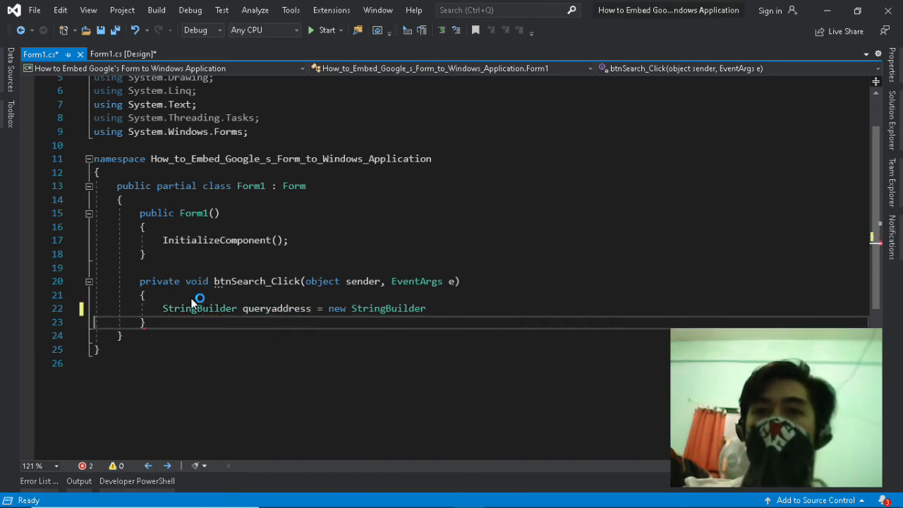
double_click(388, 308)
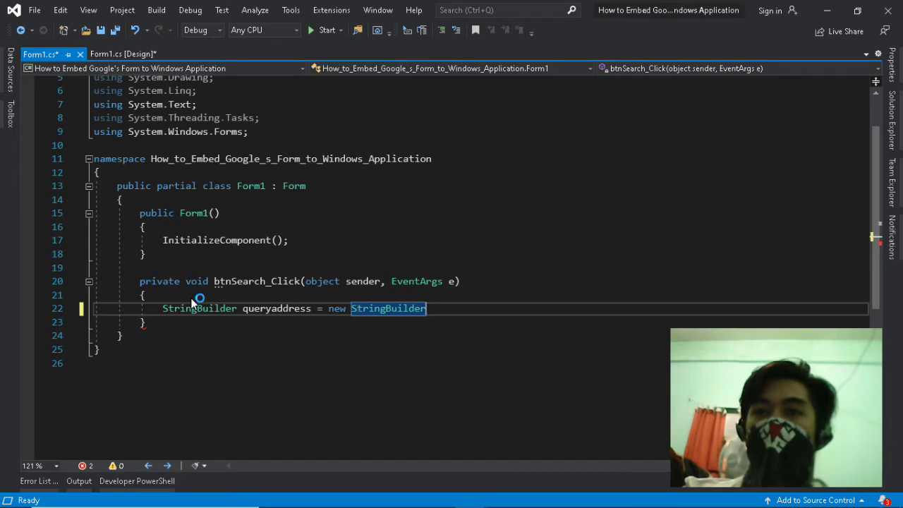
text(();)
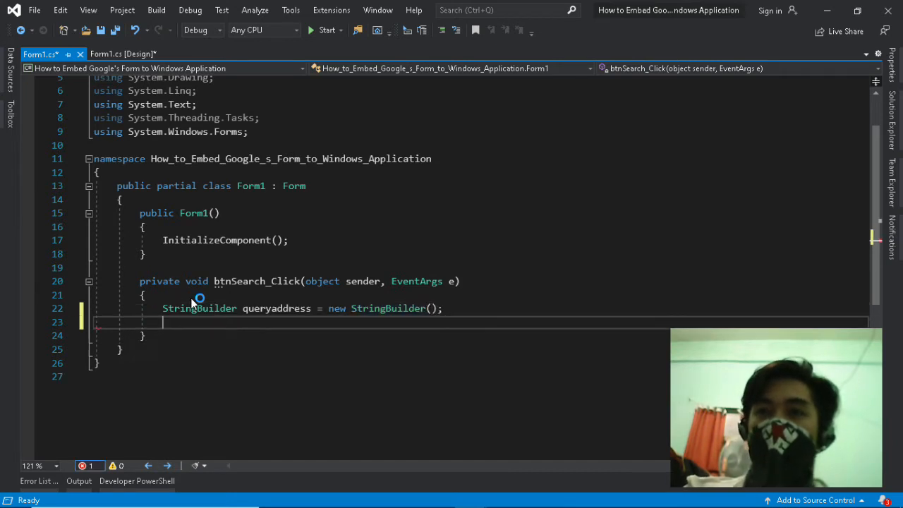
text(queryaddress.Append(")
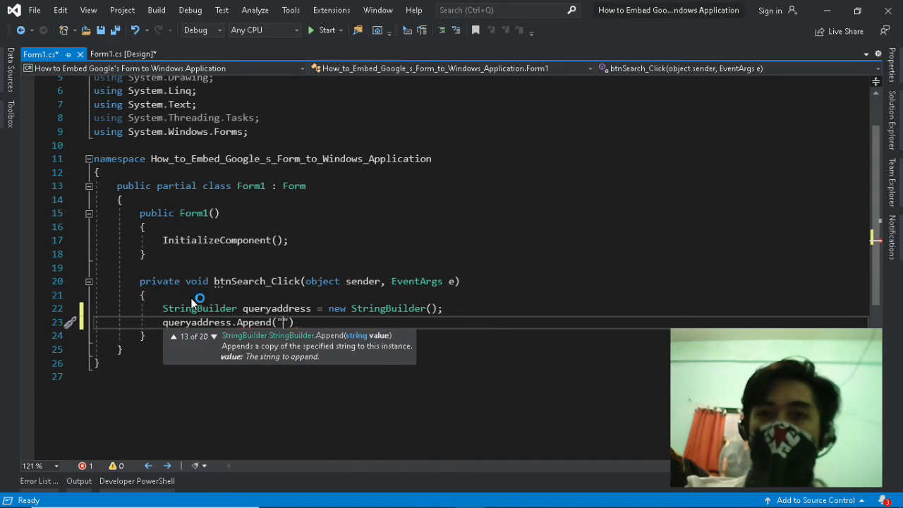
text(http:)
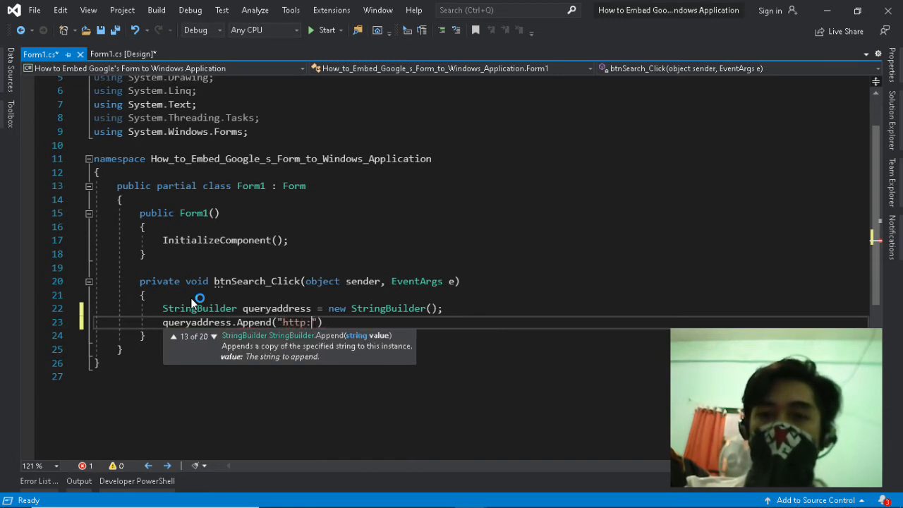
text(//google.com/)
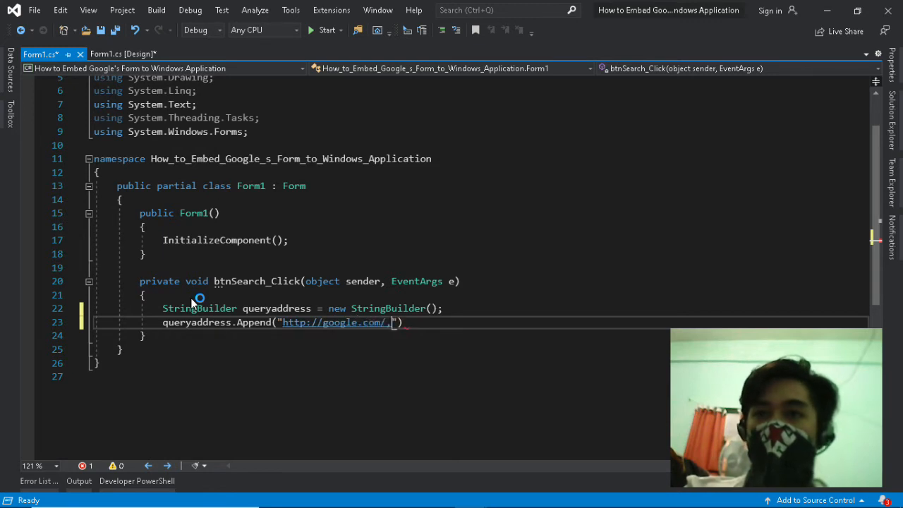
text(maps?=)
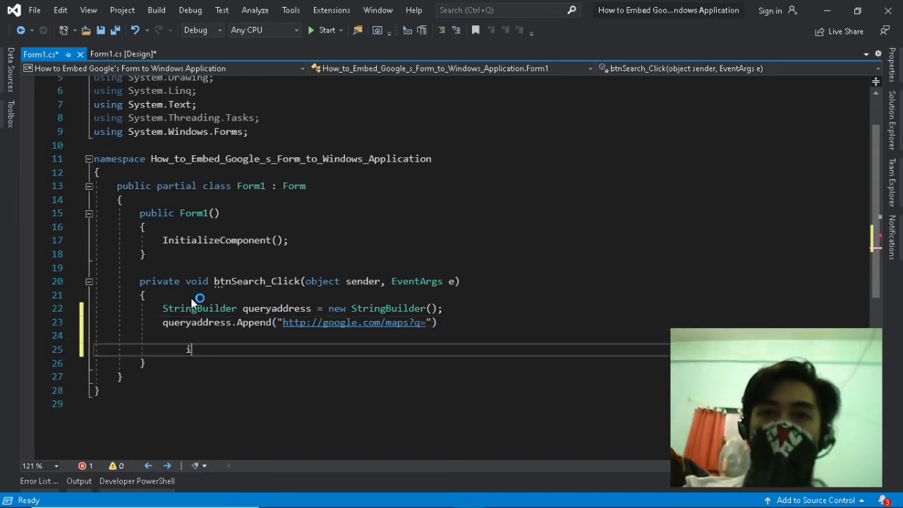
text(if ()
text(s)
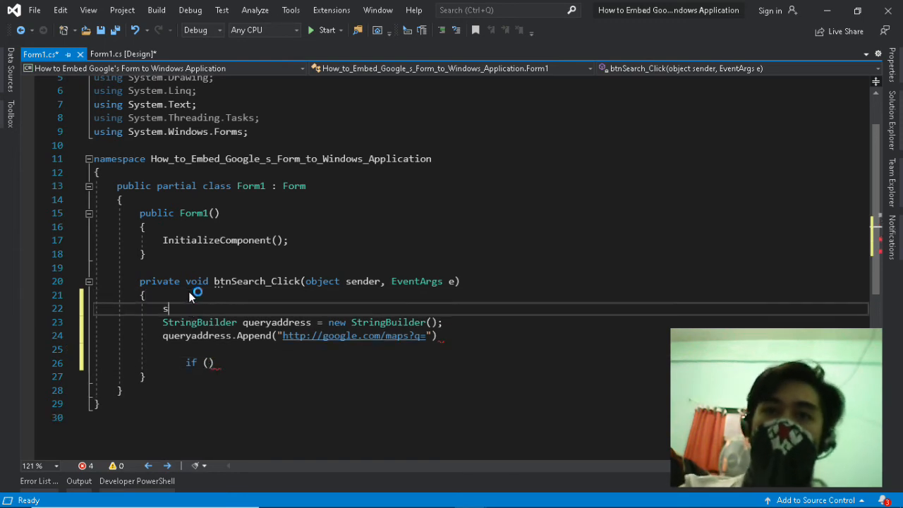
Declare street, city, state and zip strings from txt_street, txt_city, txt_state and txt_zip text
text(tring street = txt)
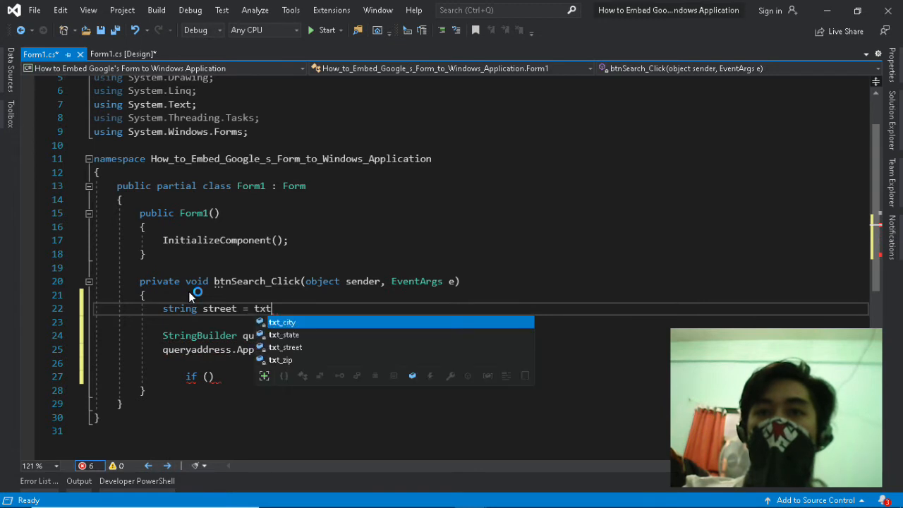
text(_street.Text;)
click(480, 321)
text(string)
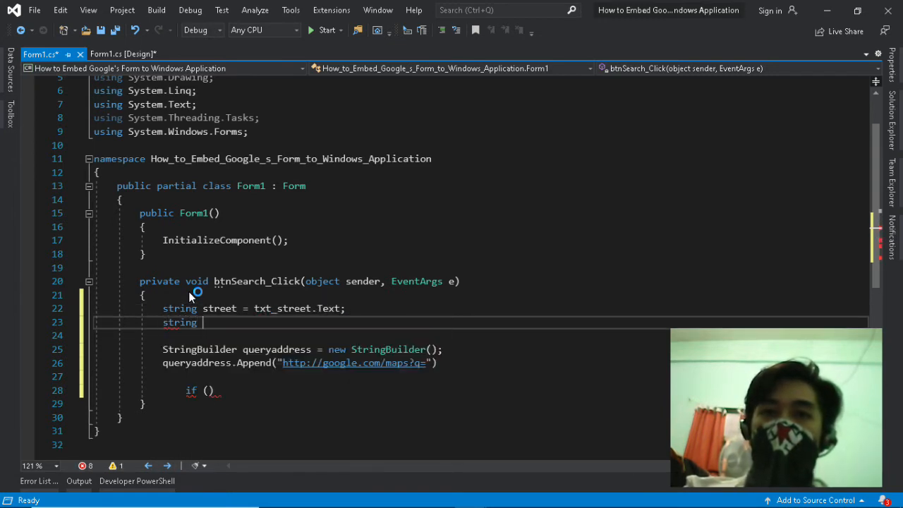
text(city)
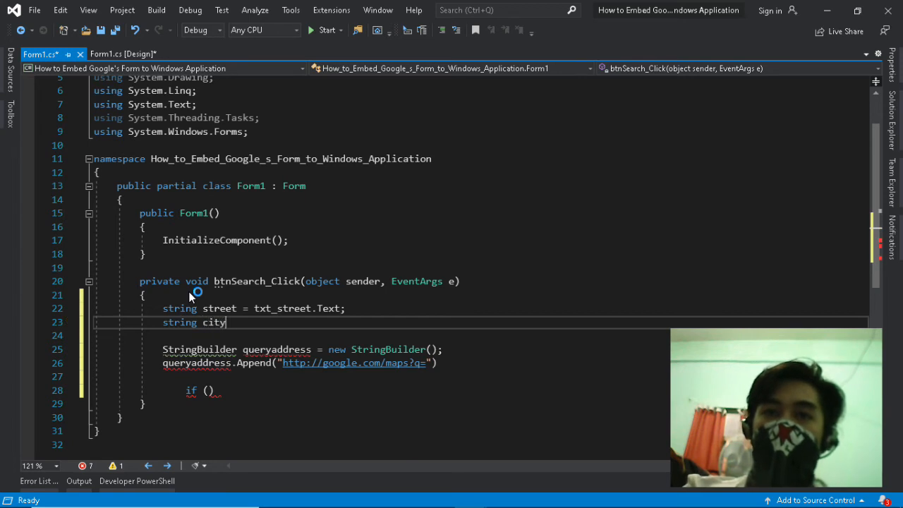
text(= txt_city.Text;)
click(381, 336)
text(string)
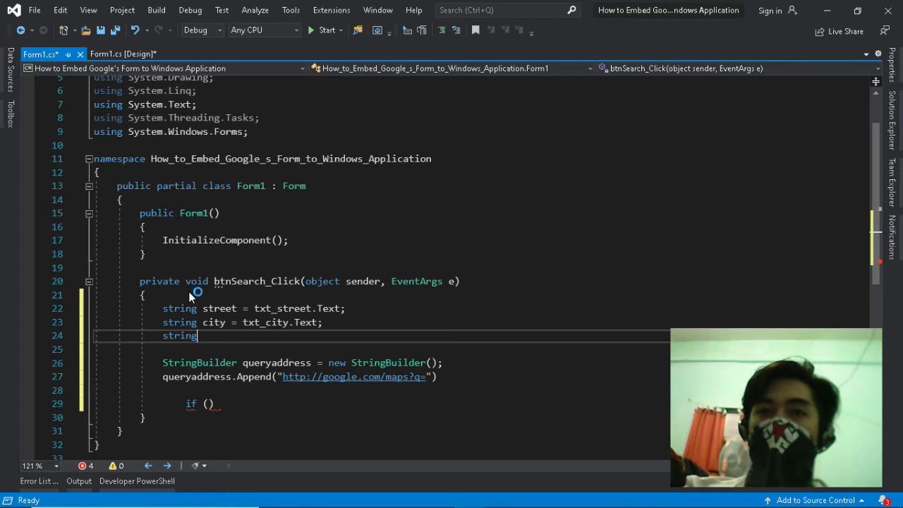
text(state =)
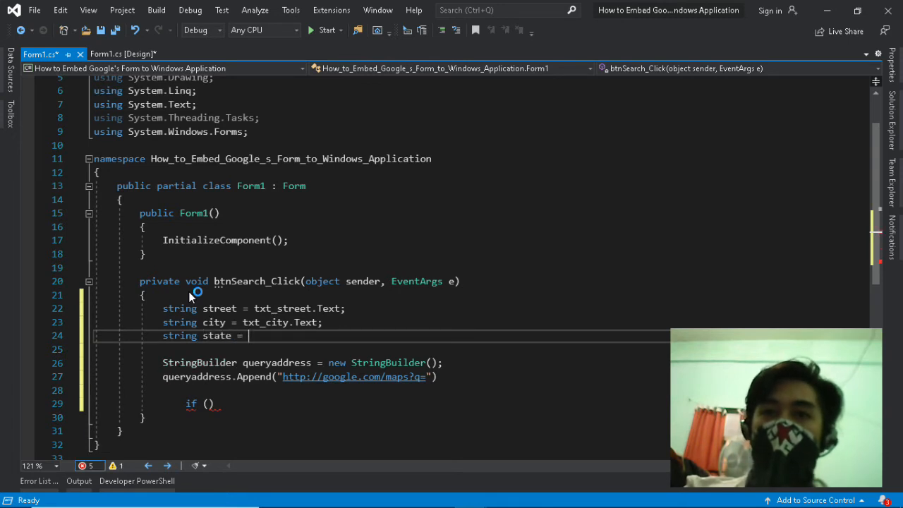
text(txt_state.Text)
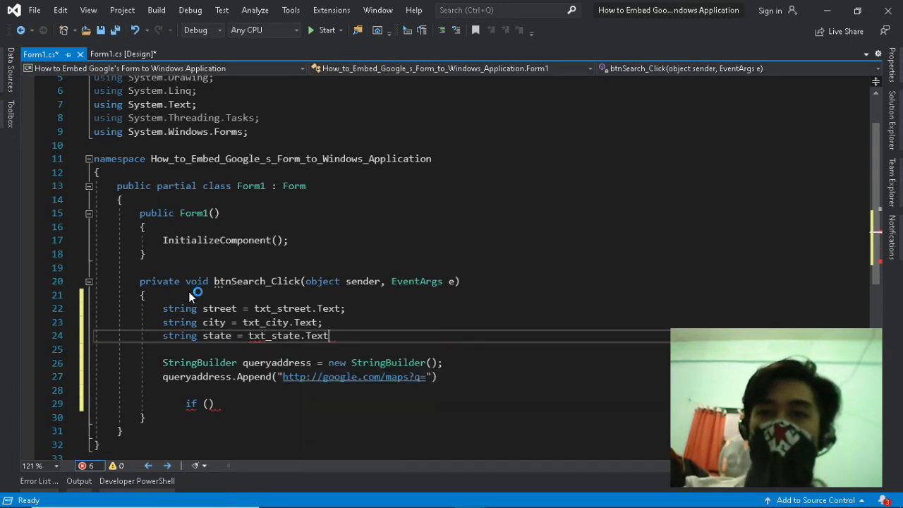
key(enter)
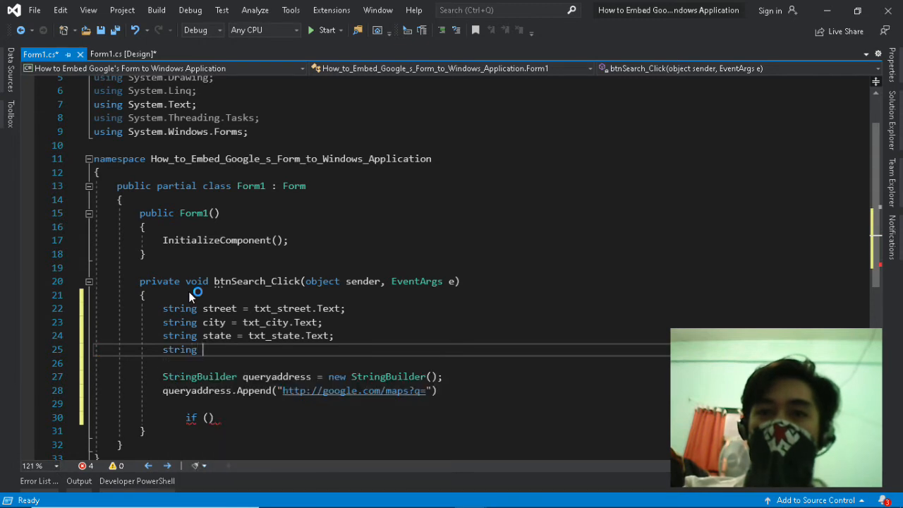
text(zip)
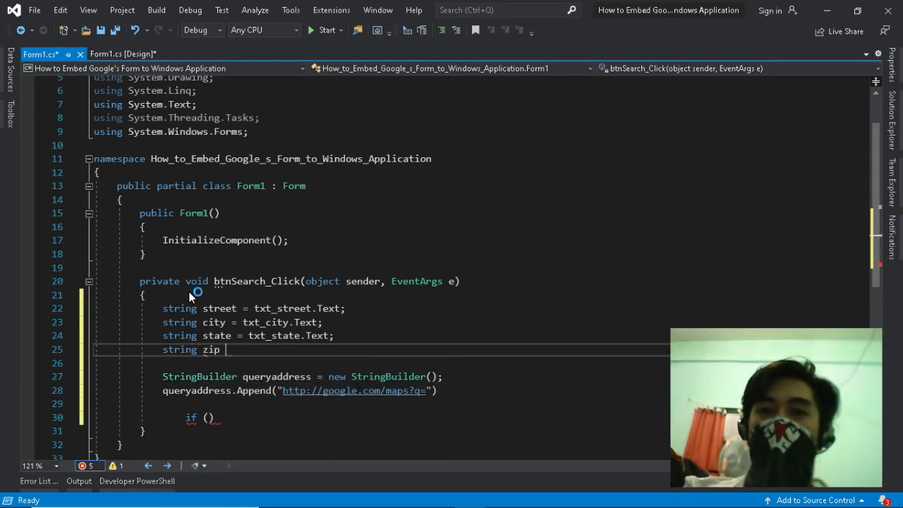
text(= txt.)
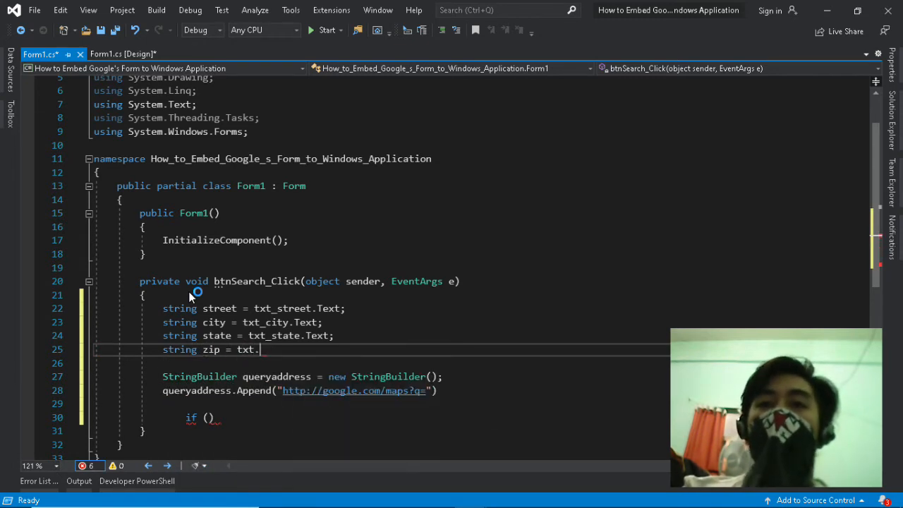
text(+_)
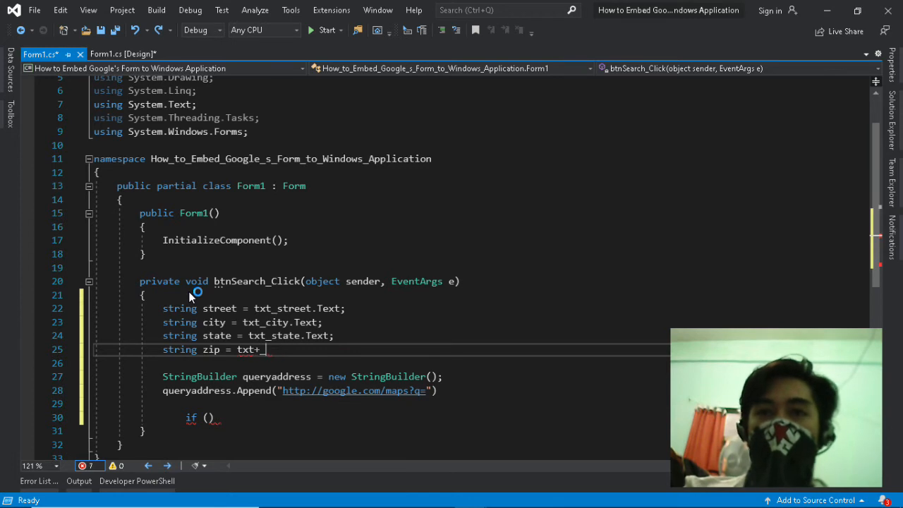
text(zip.t)
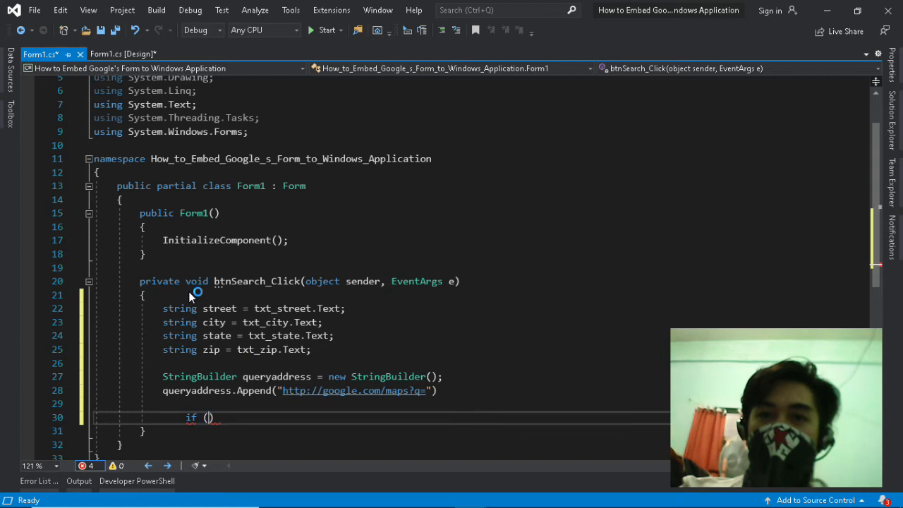
Write an if (street != string.Empty) block appending street to queryaddress, copied three times
text(street !-)
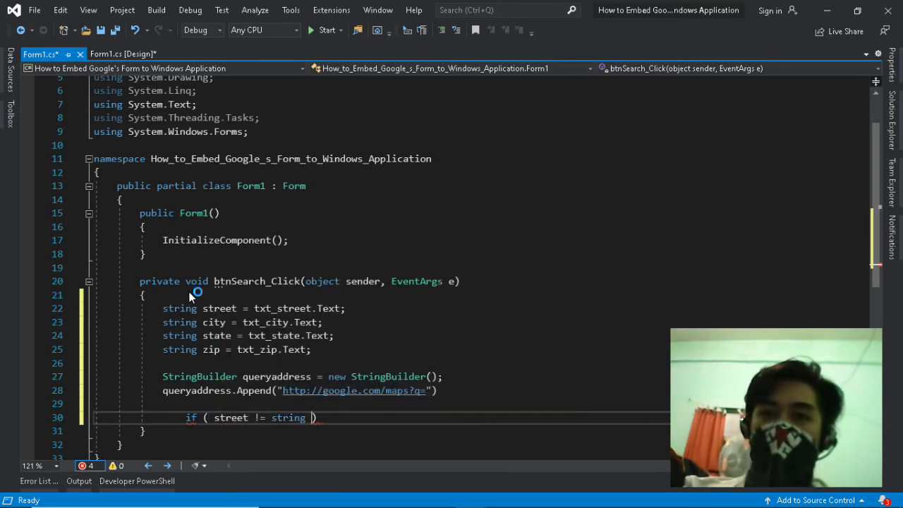
text(.Empty ) {)
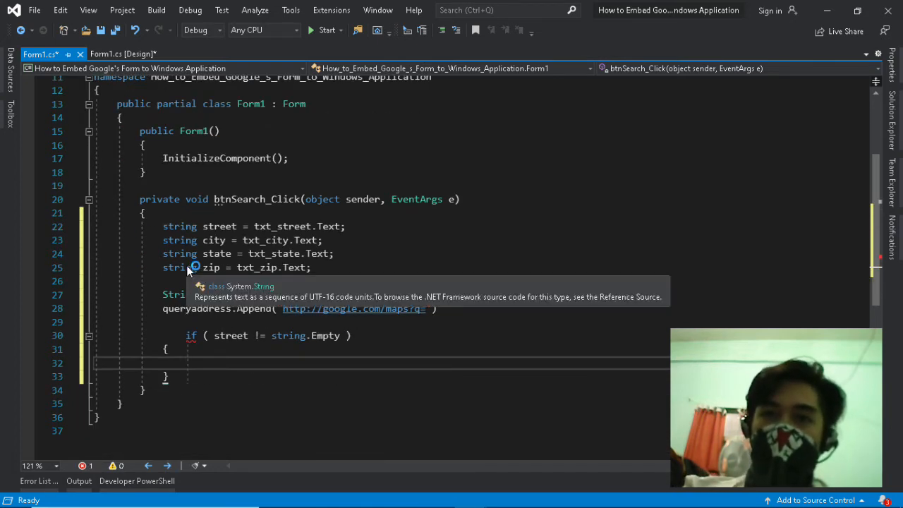
text(stromg)
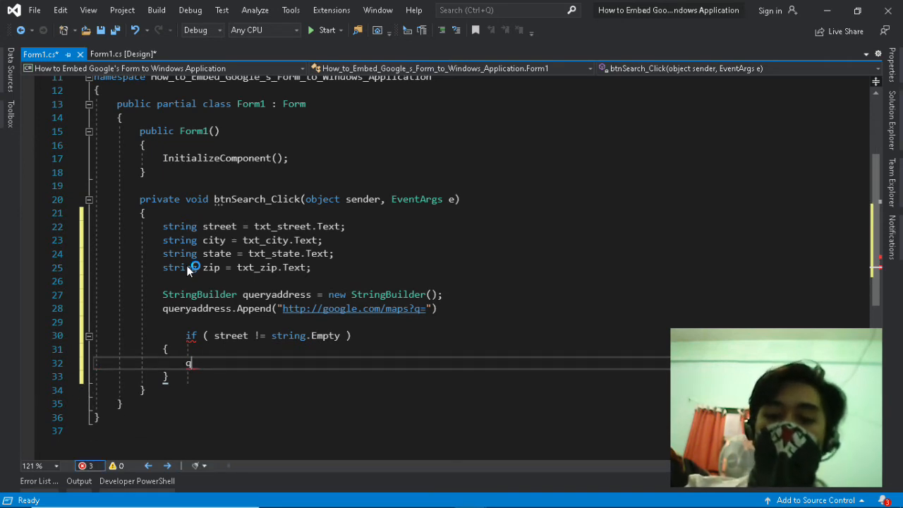
text(queryaddress.a)
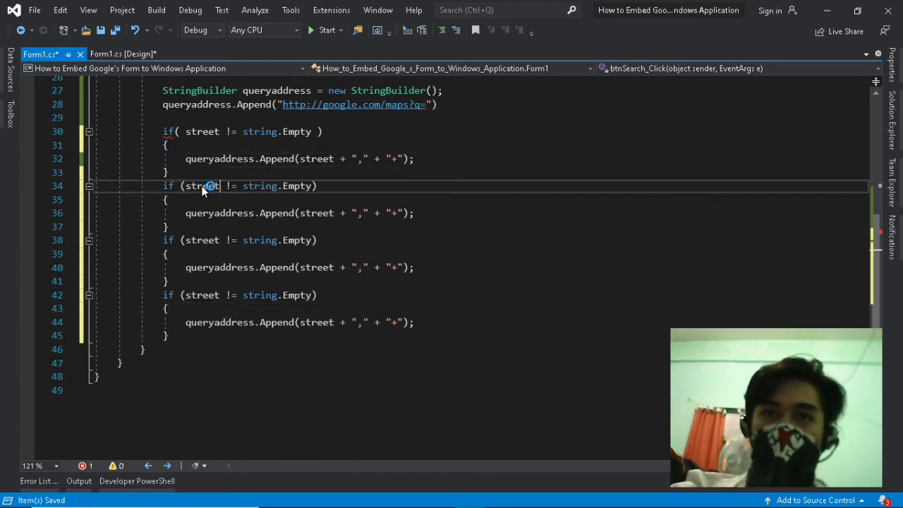
Change the copied if-blocks to check and append city, state and zip
text(city)
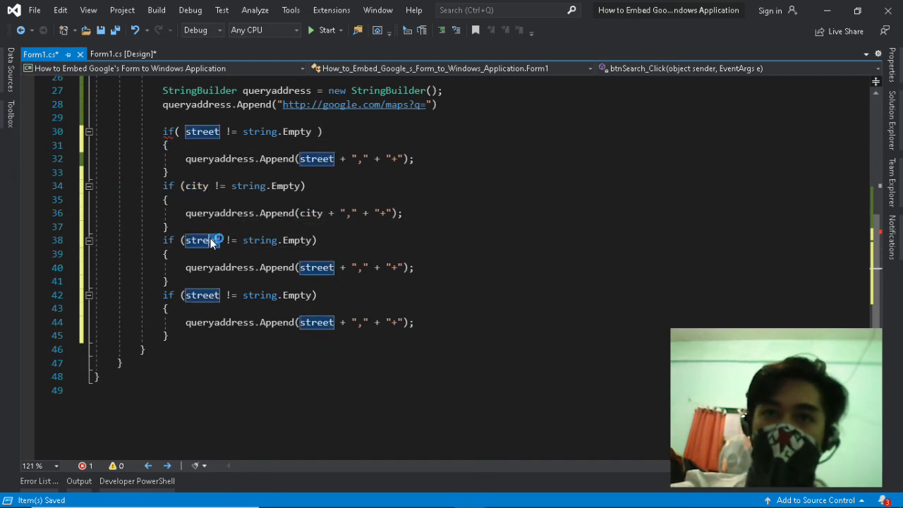
text(state)
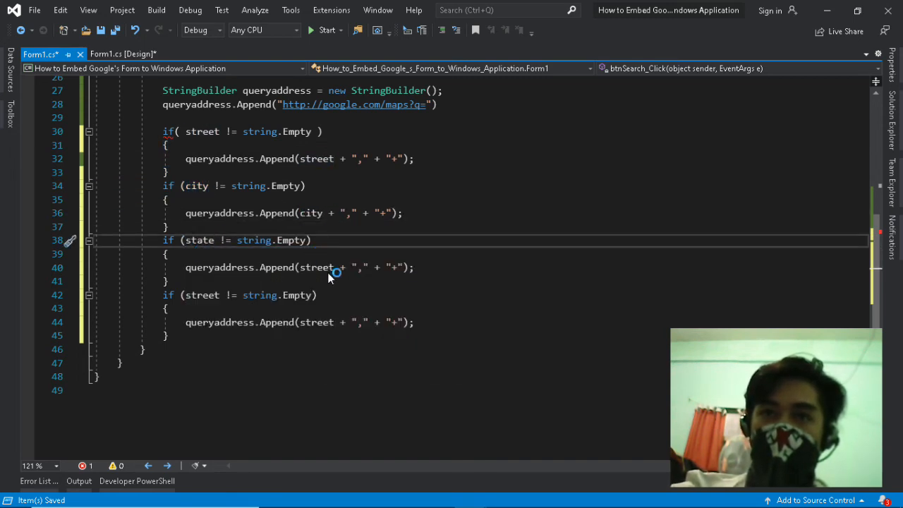
text(stea)
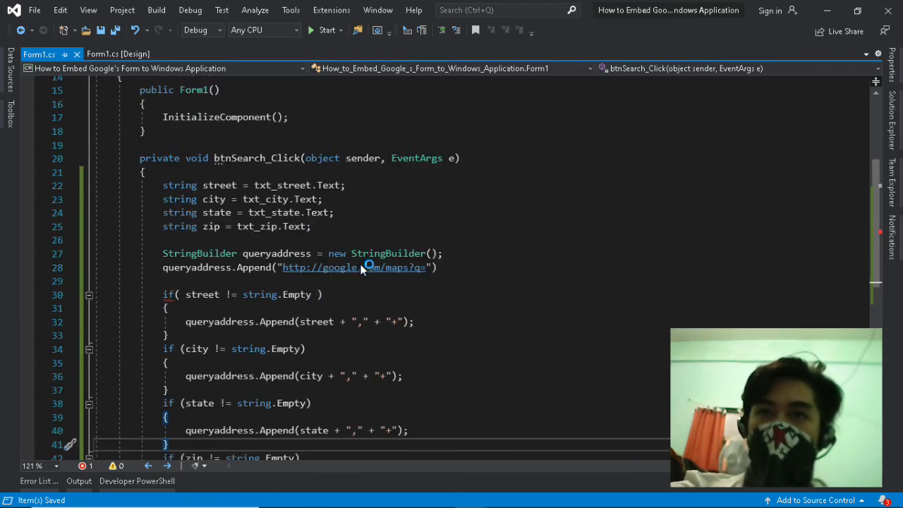
scroll(down, 3)
text(;)
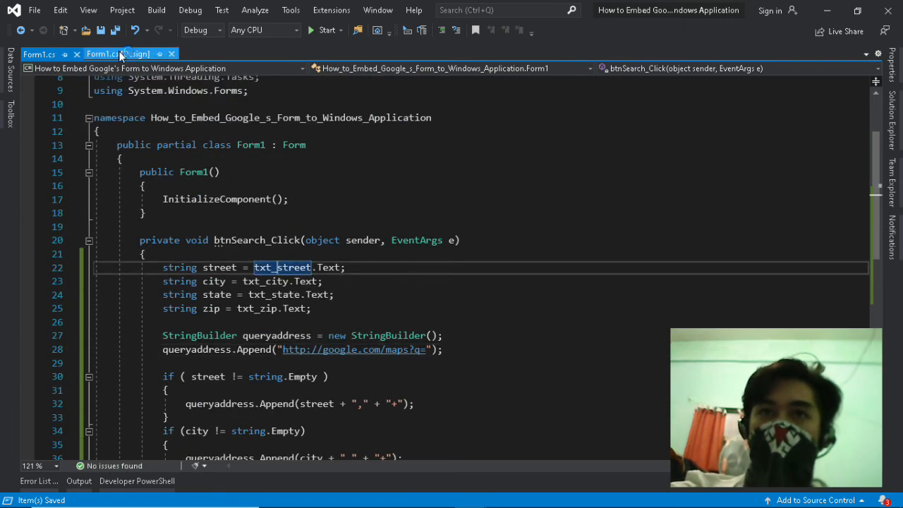
End the search click handler with webBrowser1.Navigate(queryaddress.ToString())
click(118, 53)
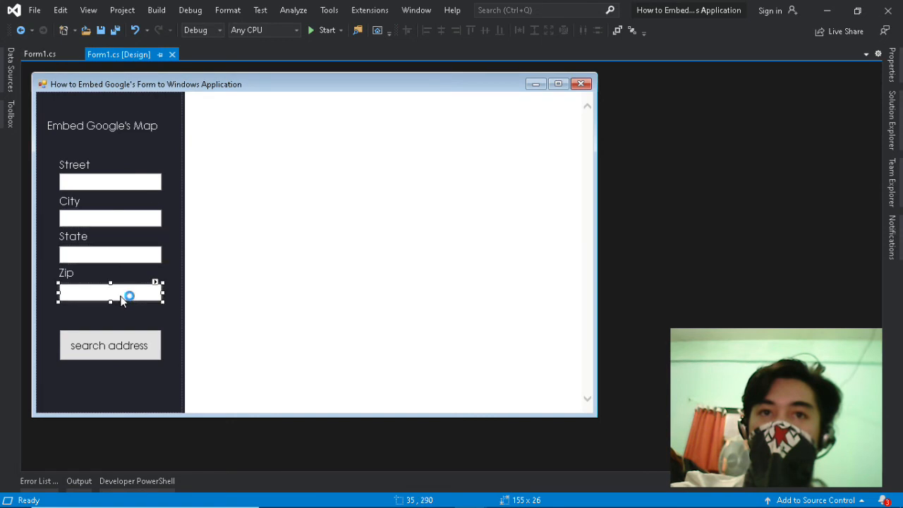
click(39, 54)
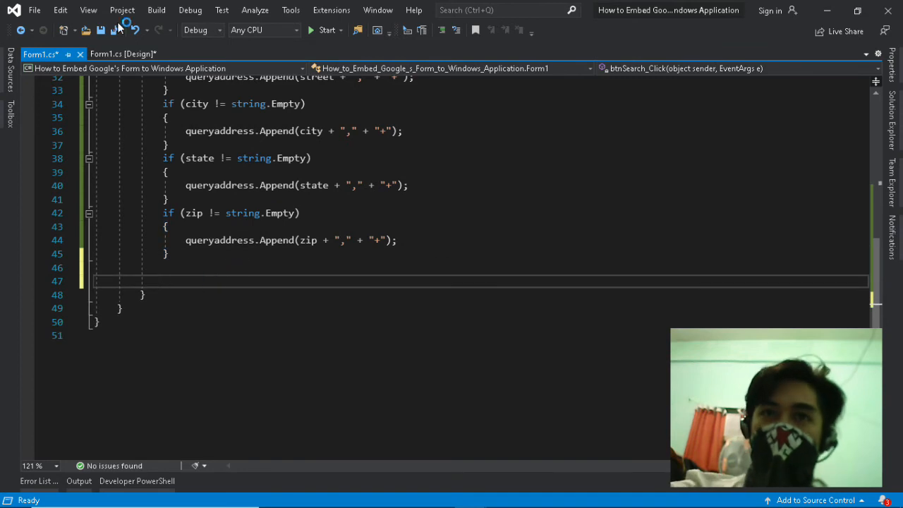
click(124, 54)
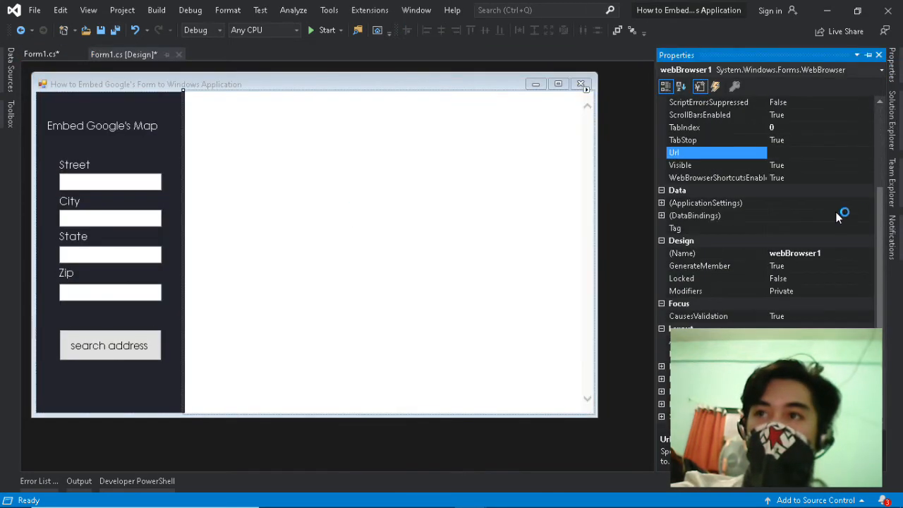
click(38, 53)
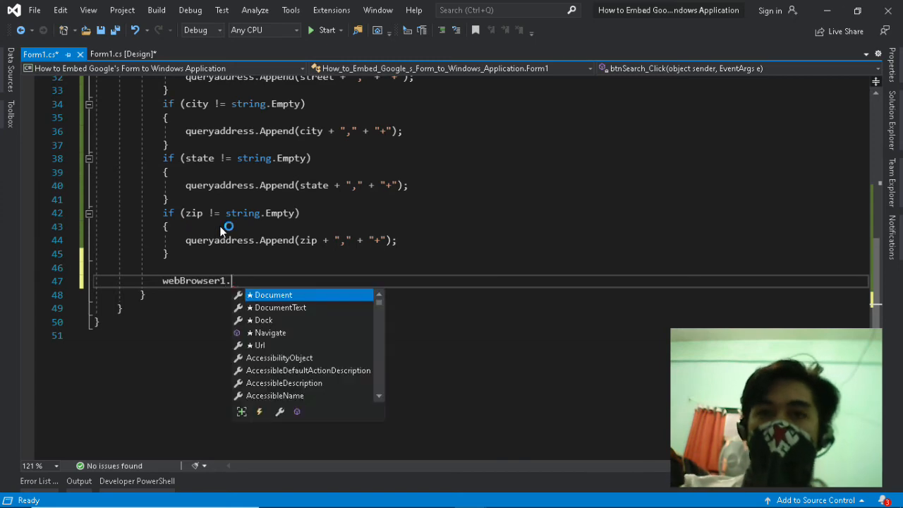
text(Navigate()
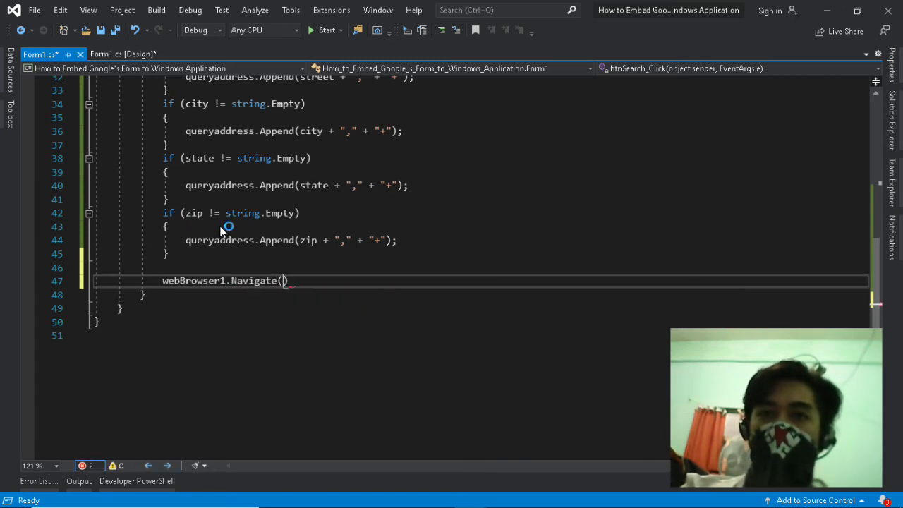
text(queryaddress.ToString()
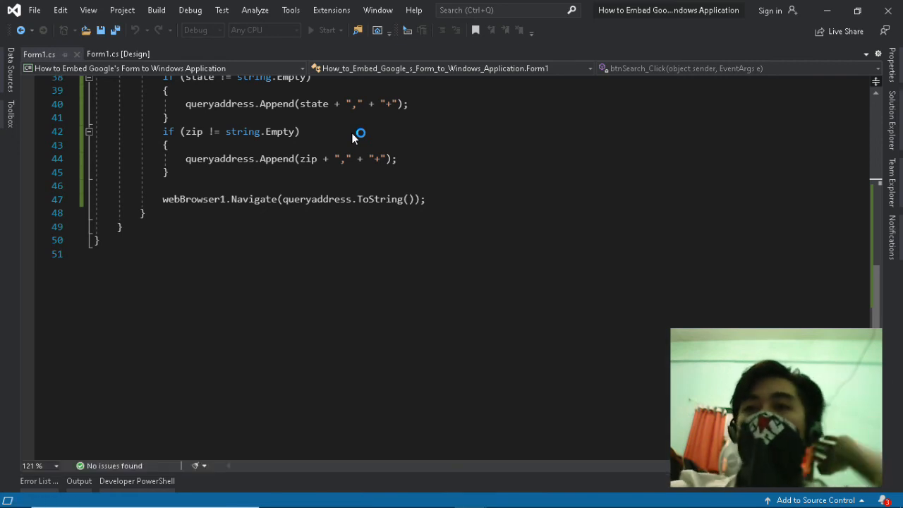
Test the app by searching City 'Imus' and answering Yes to the script error
click(325, 29)
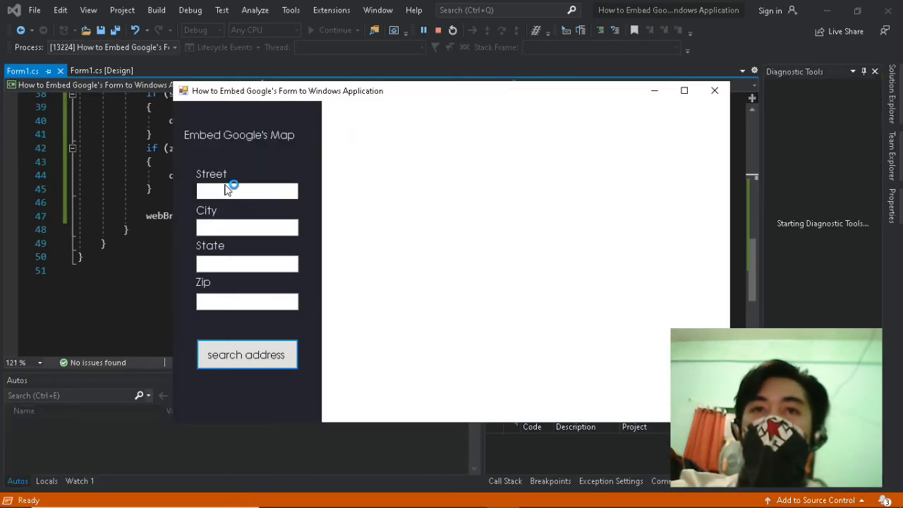
text(Imus)
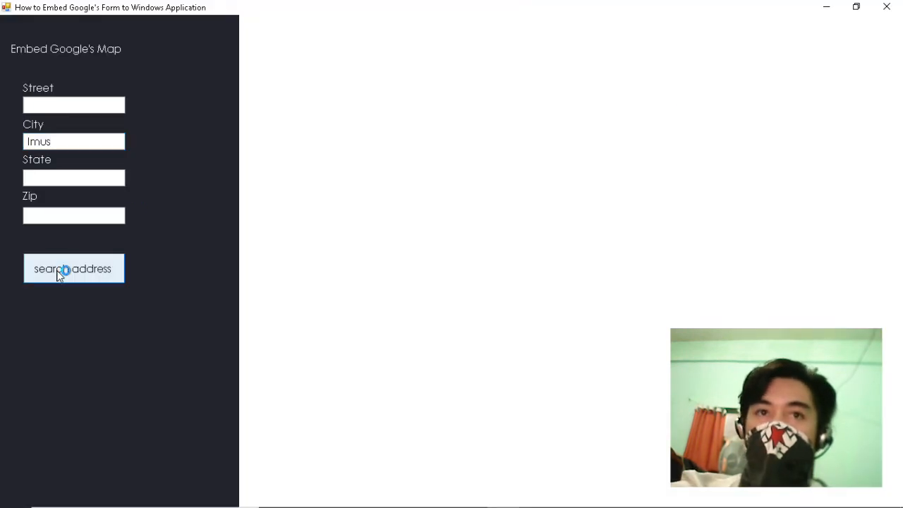
mouse_move(79, 274)
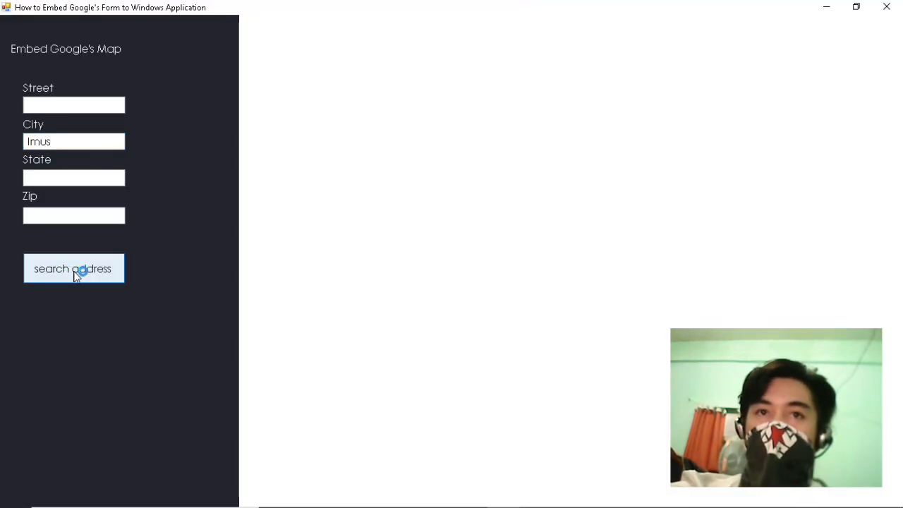
click(73, 268)
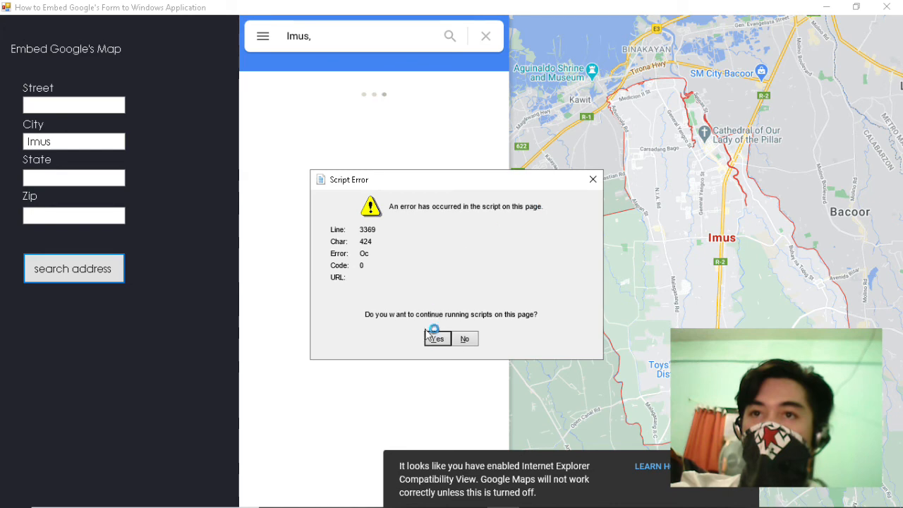
click(436, 338)
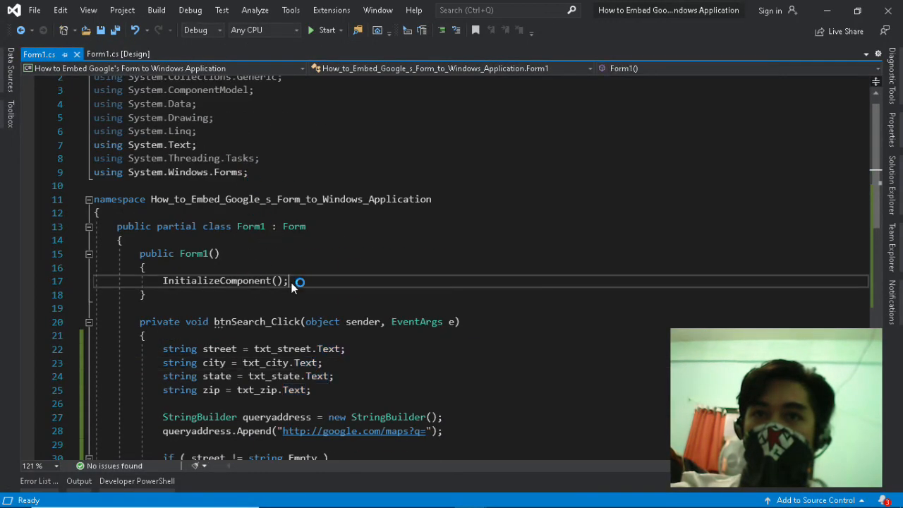
Add webBrowser1.ScriptErrorsSuppressed = true after InitializeComponent in the Form1 constructor
key(enter)
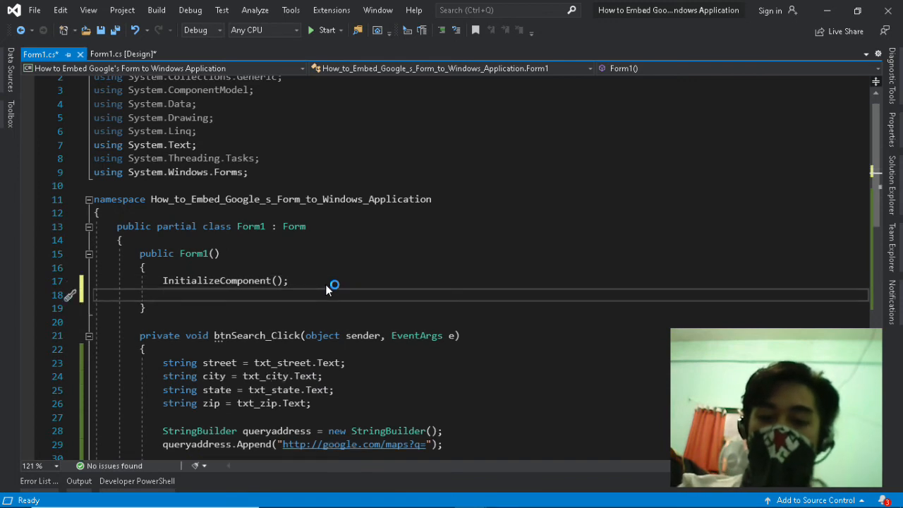
text(webBrowser1)
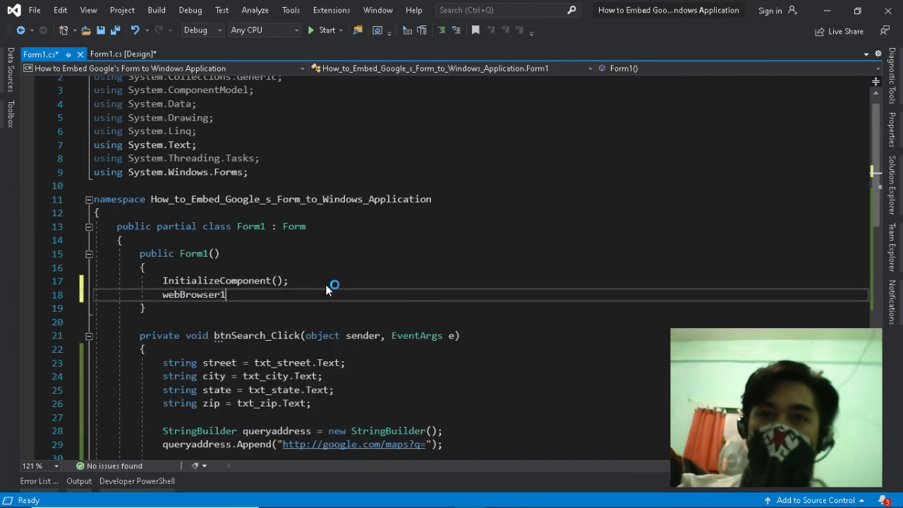
text(.ScriptErrorsSuppressed = true;)
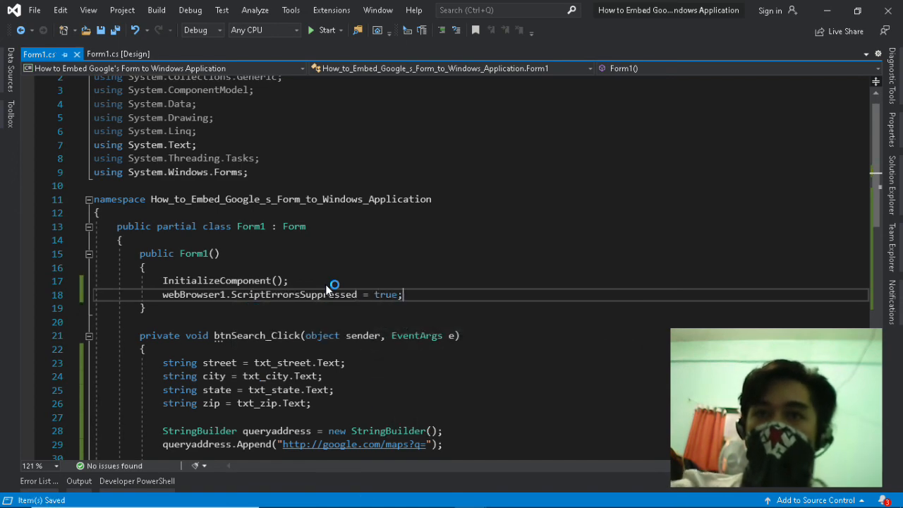
scroll(down, 3)
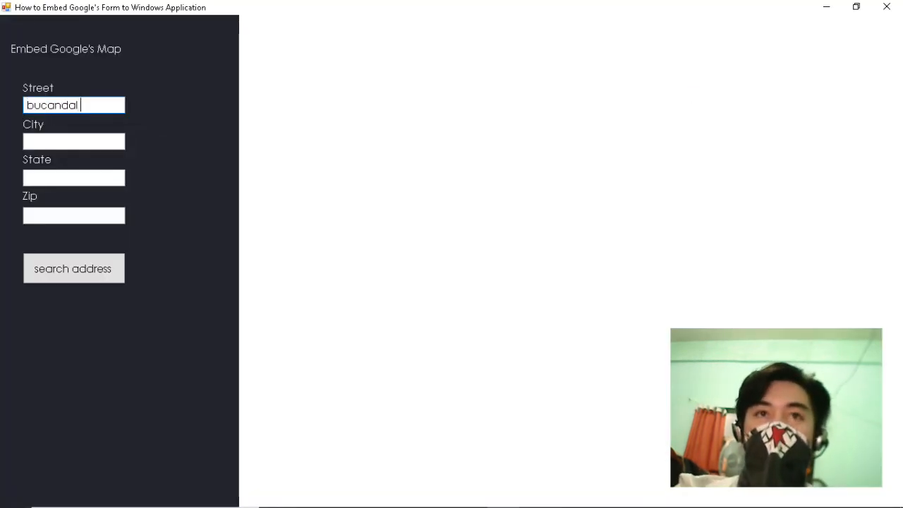
Map Bucandala II, Imus, Cavite and get driving directions from Quezon City
text(Cavite)
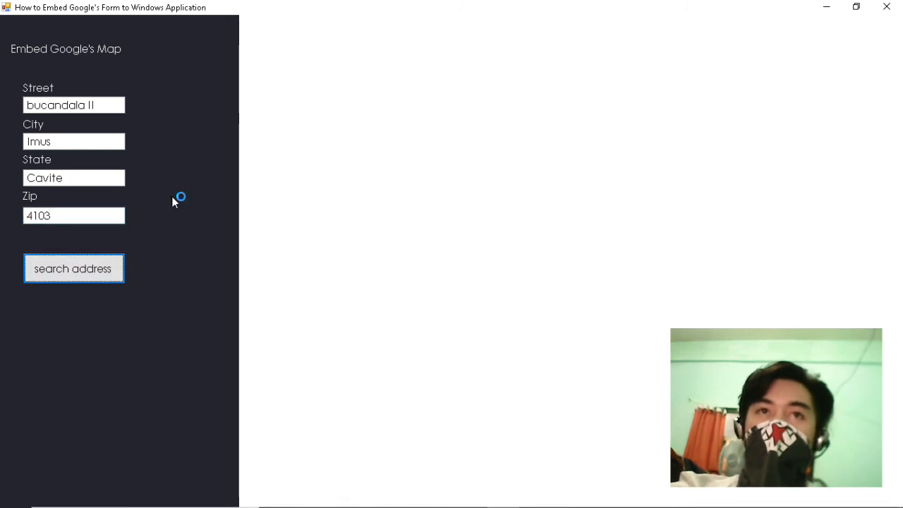
click(73, 268)
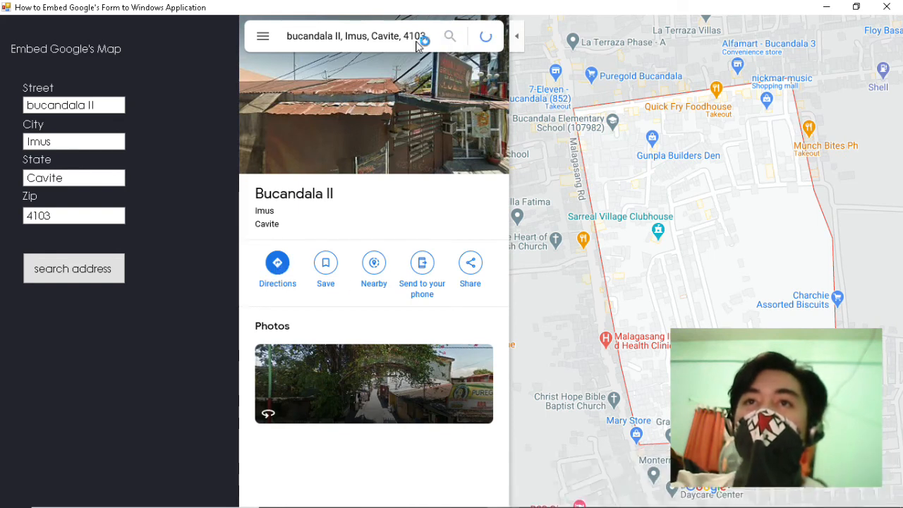
click(278, 262)
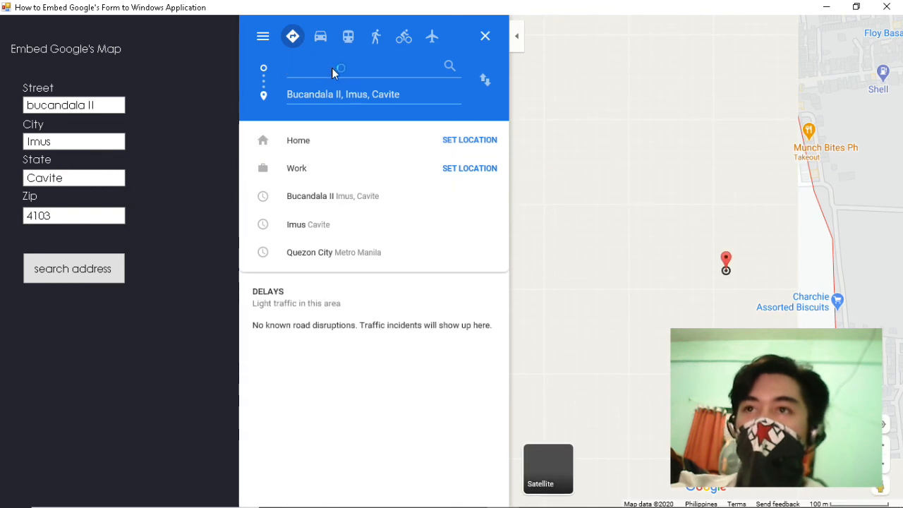
text(Quezon)
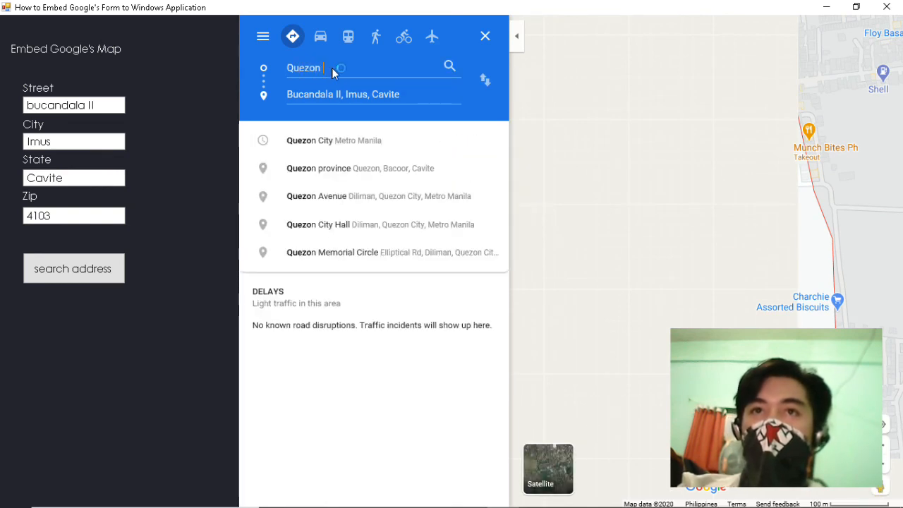
click(309, 139)
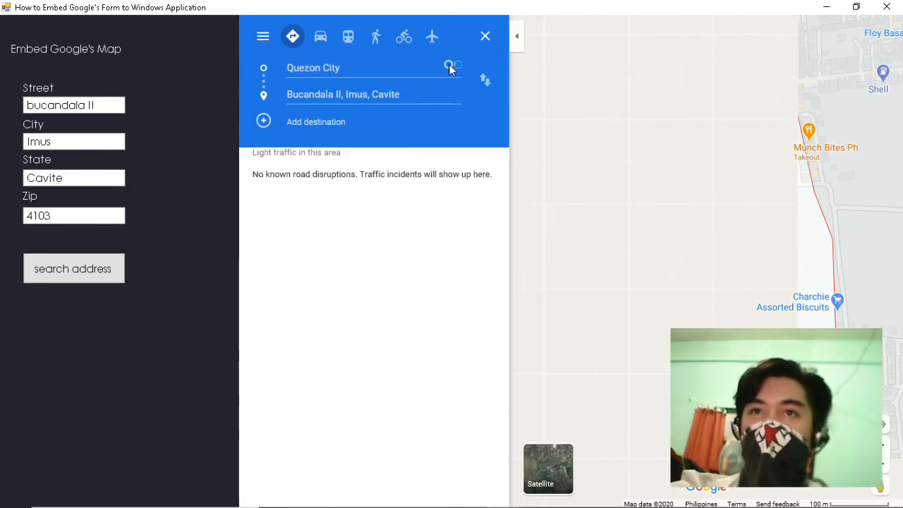
click(449, 66)
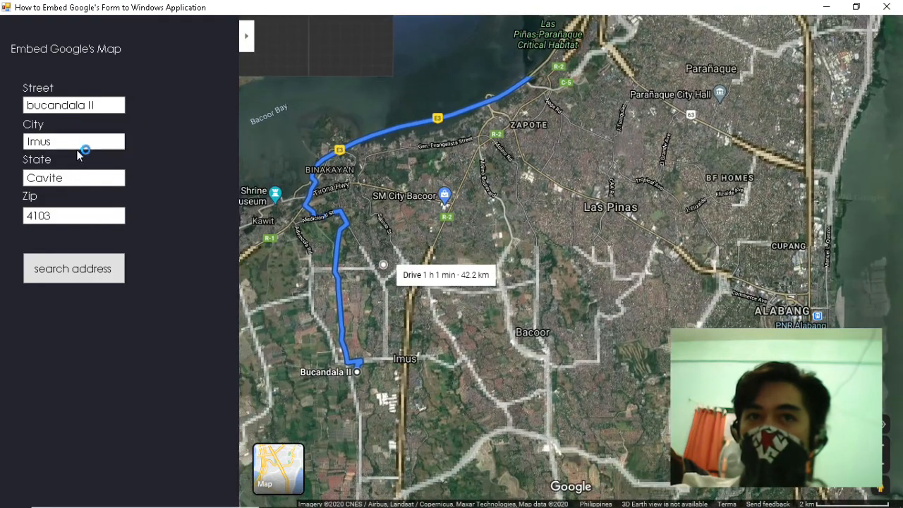
Search the new address Postdam st., Quezon City
text(Postdam st/)
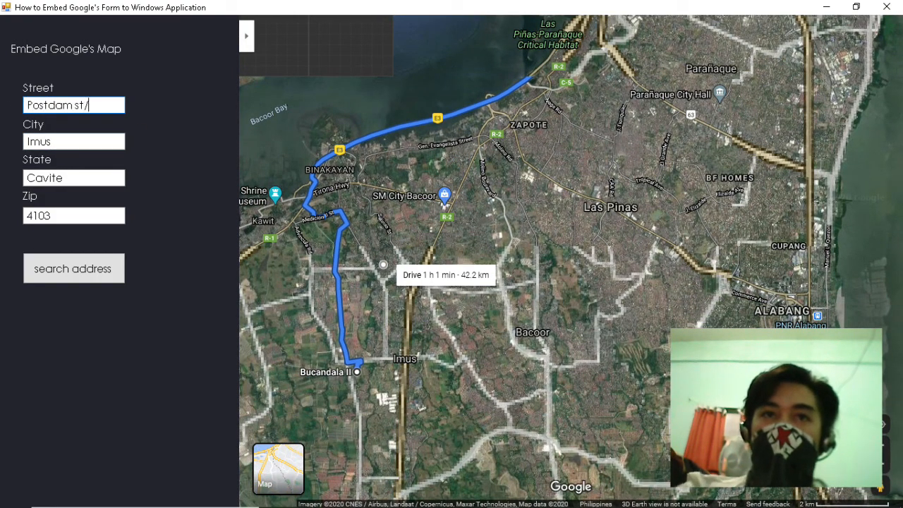
text(Quezon City)
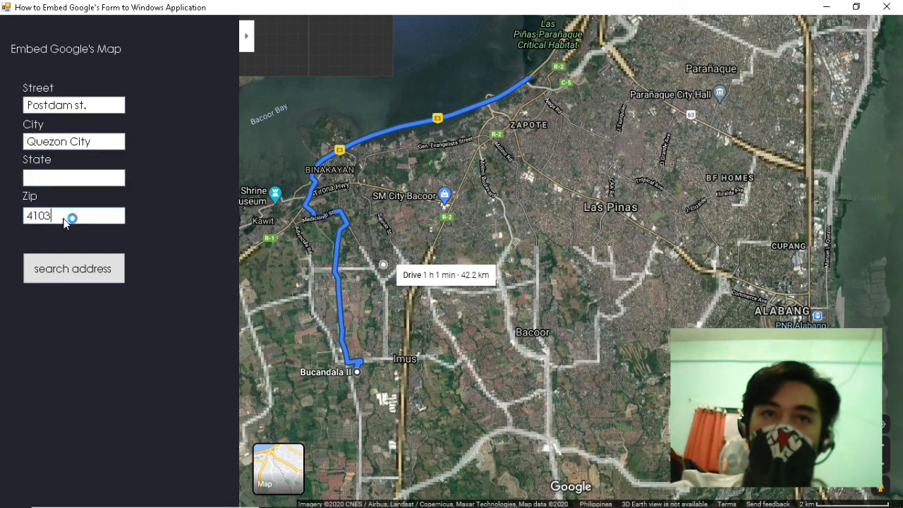
click(74, 268)
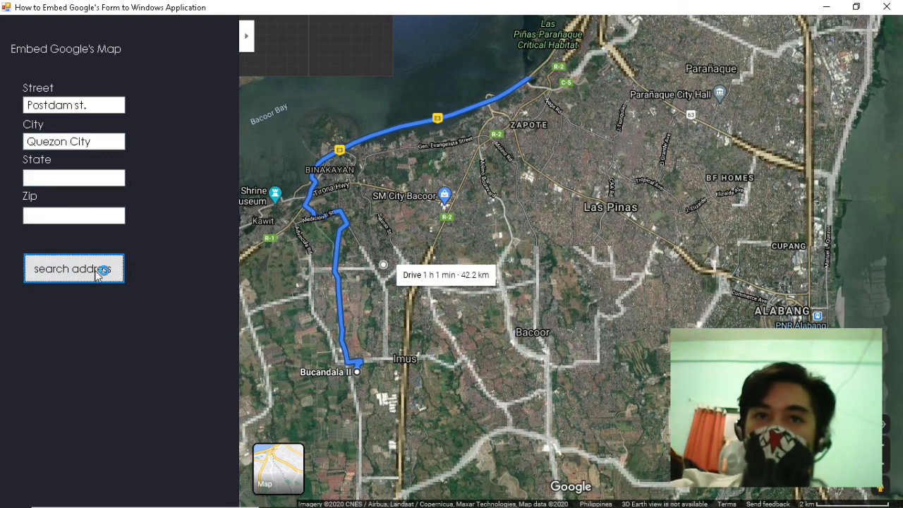